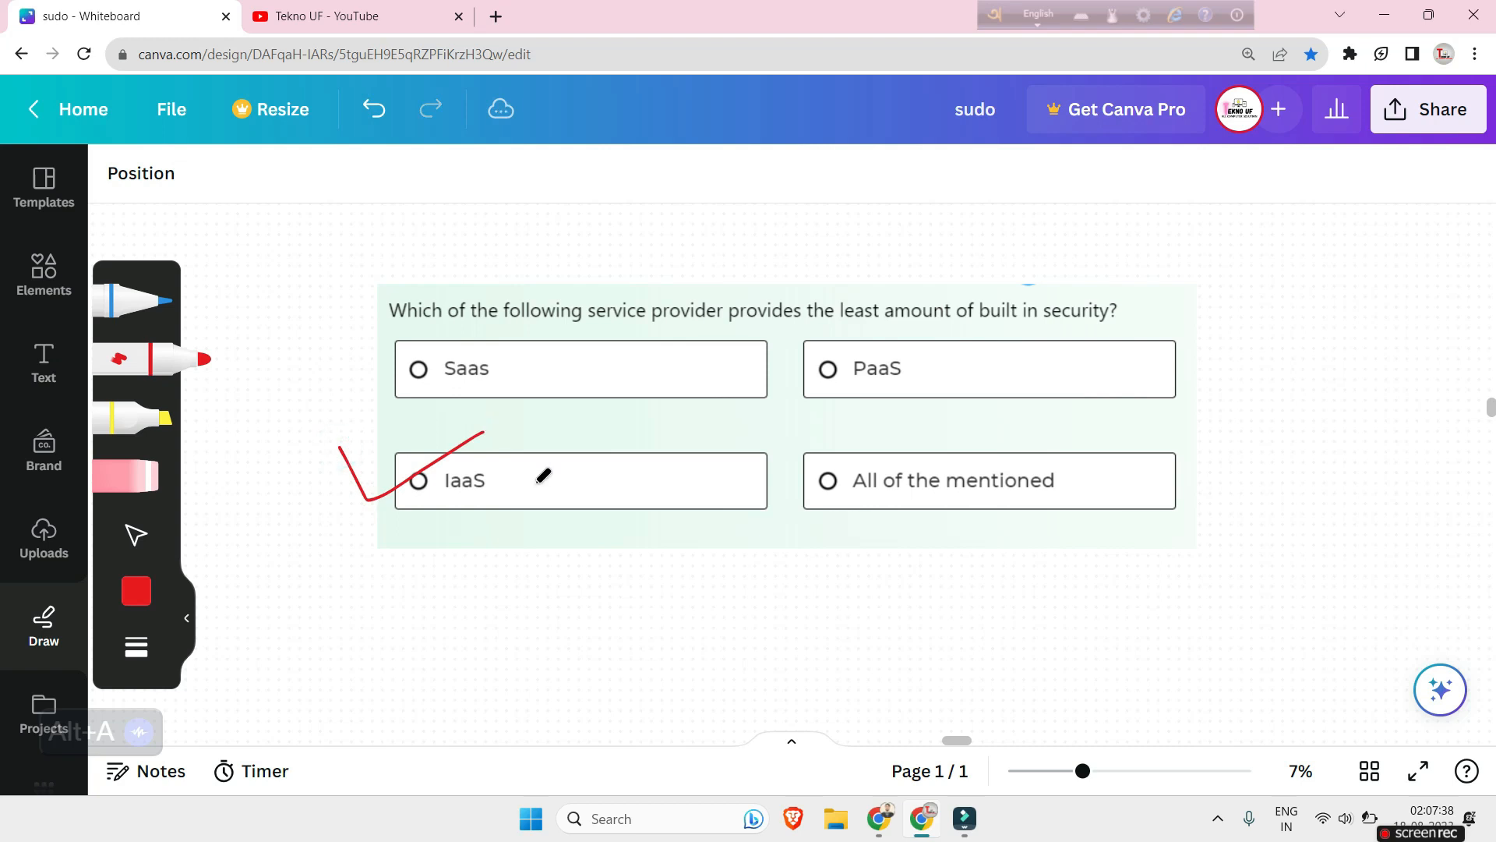
Scroll down to bring the CSA operational domain question into view.
scroll("down", 3)
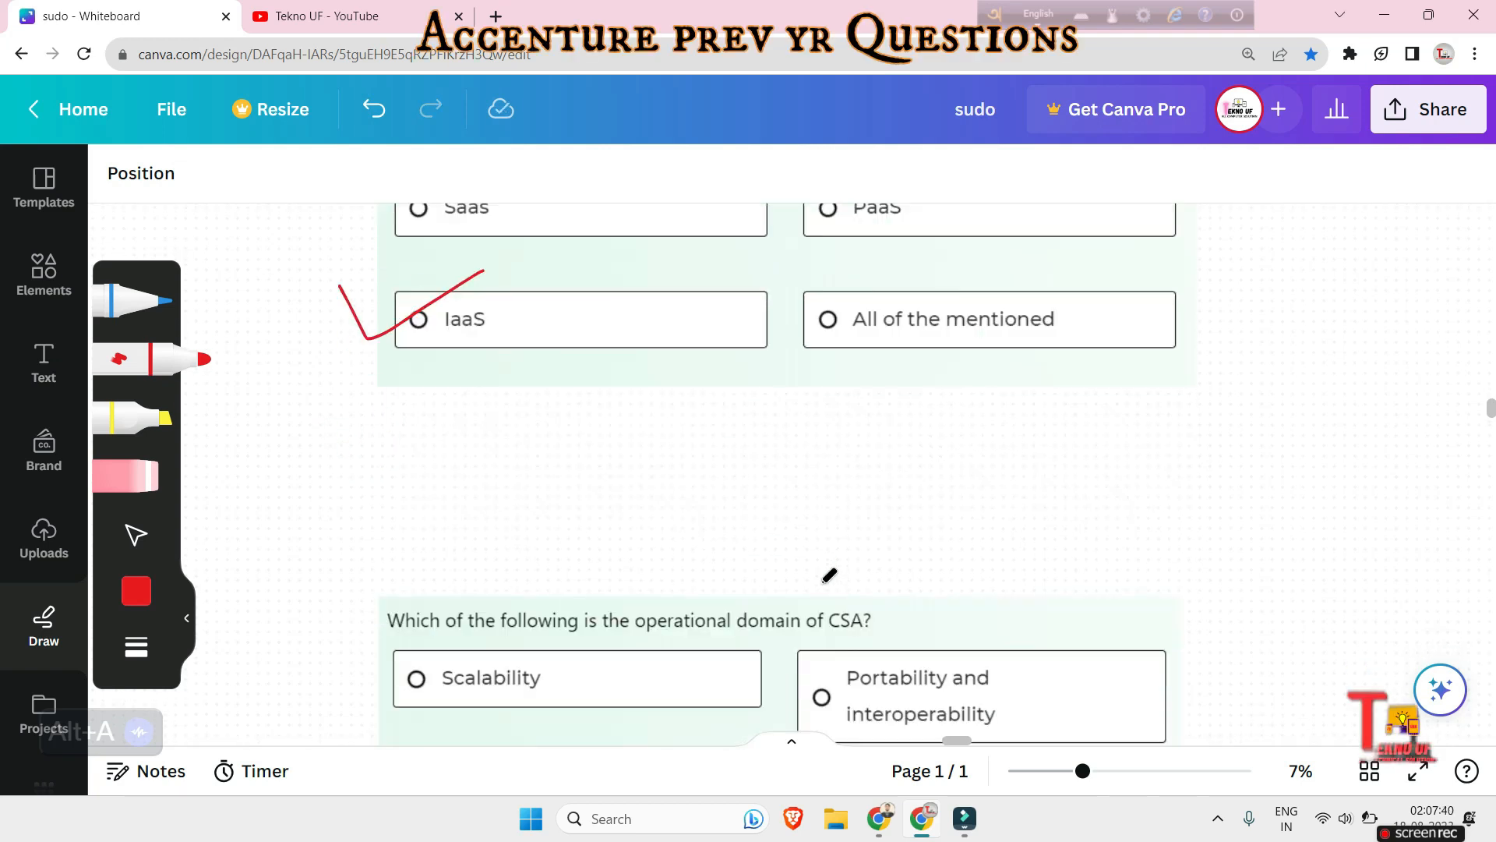
scroll("down", 3)
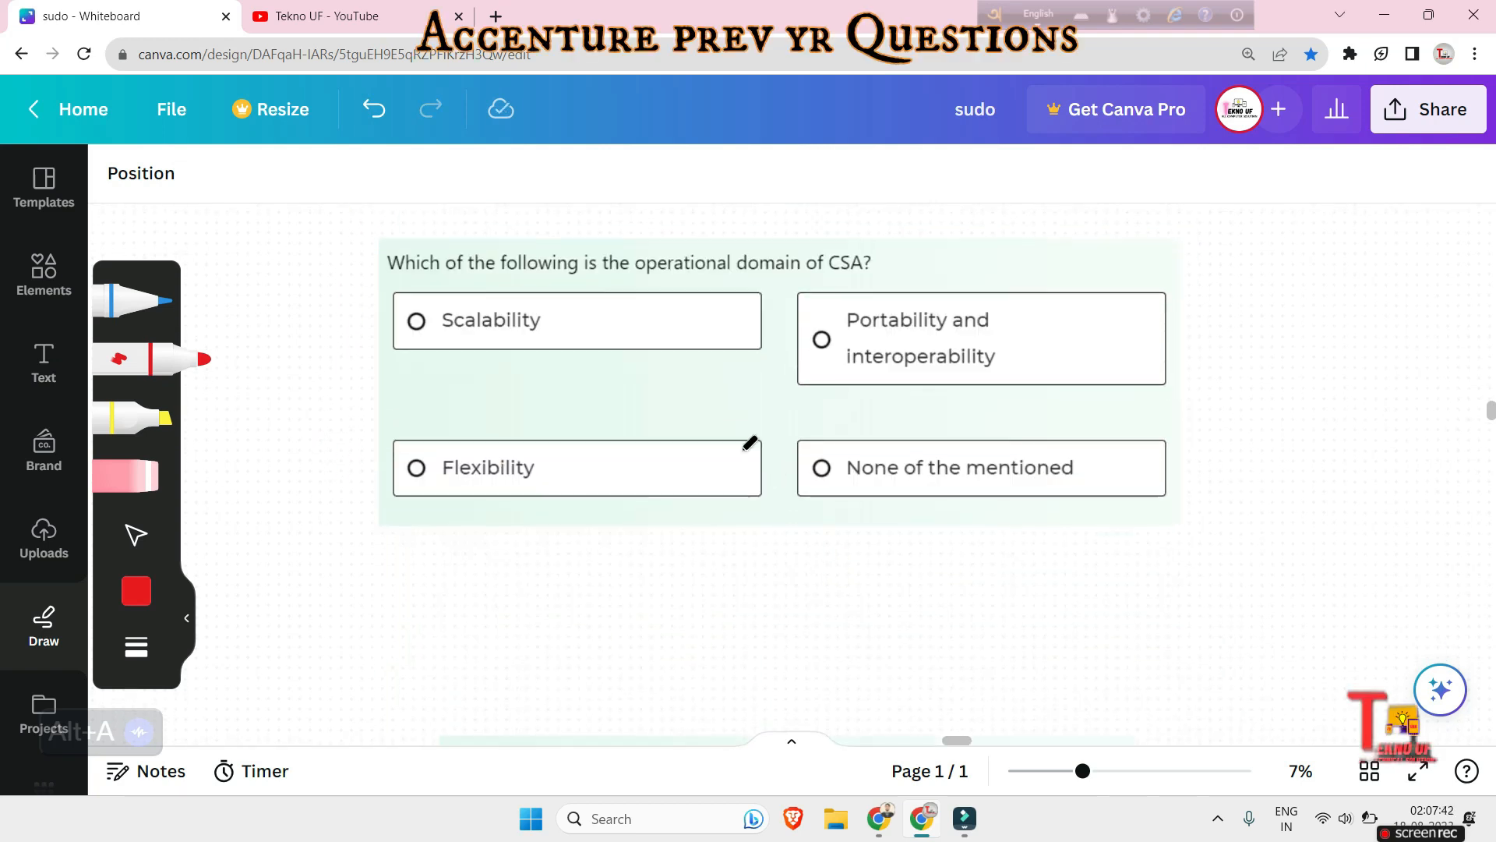
mouse_move(816, 317)
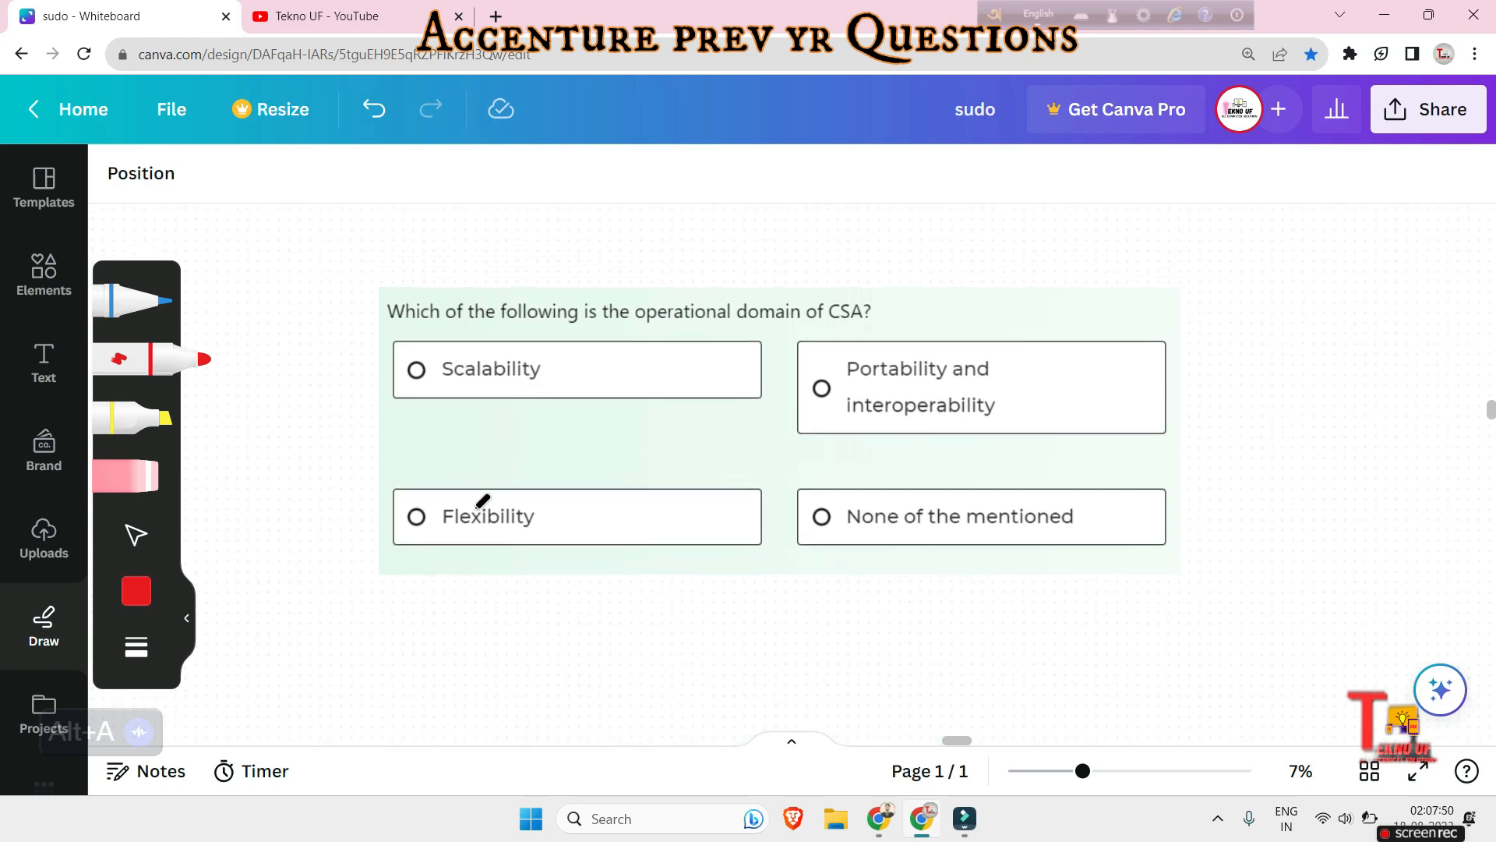
mouse_move(1020, 426)
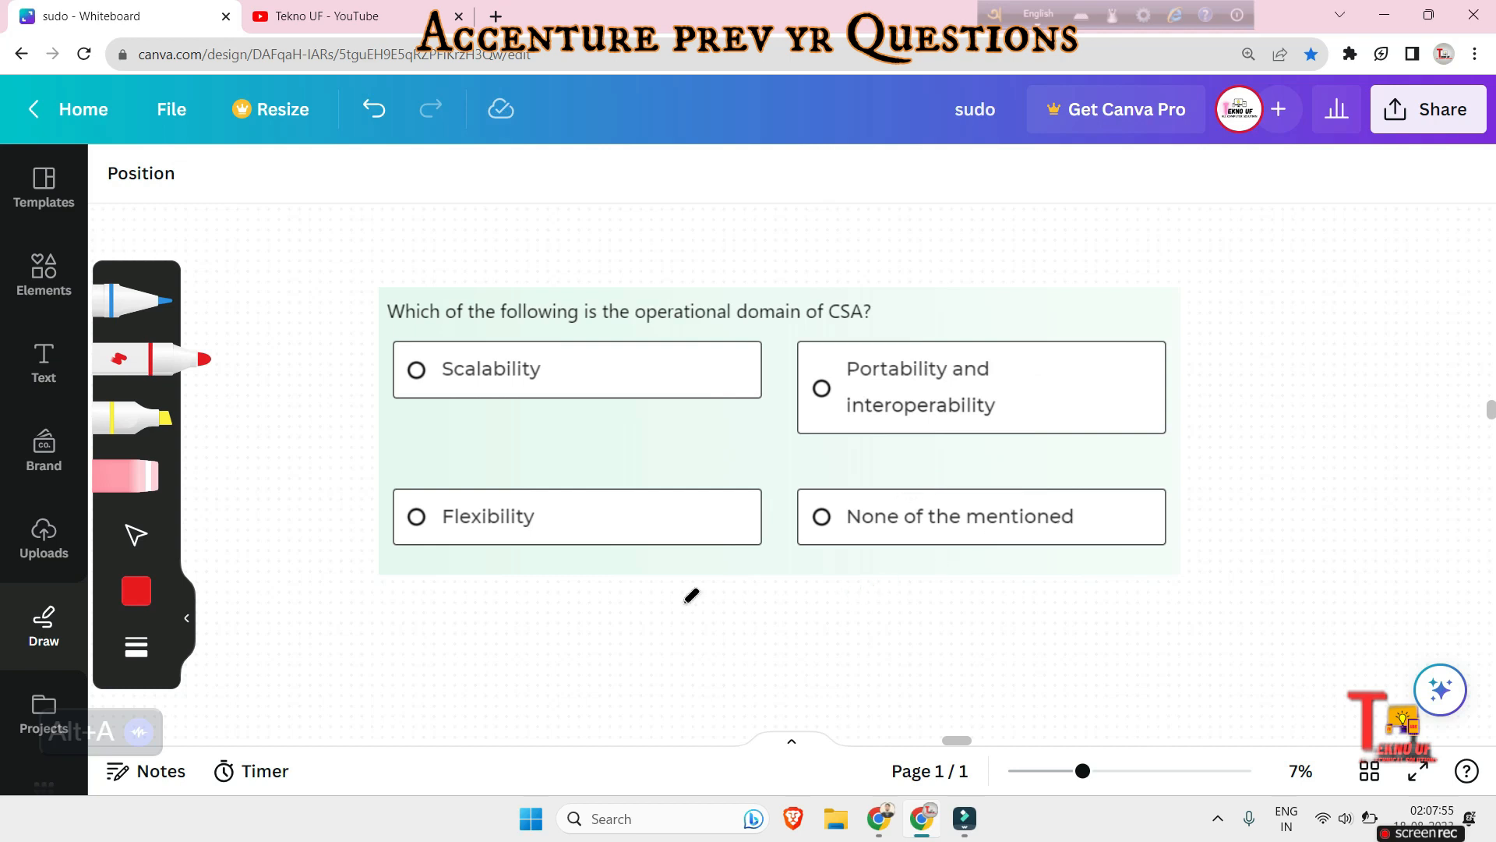
mouse_move(723, 395)
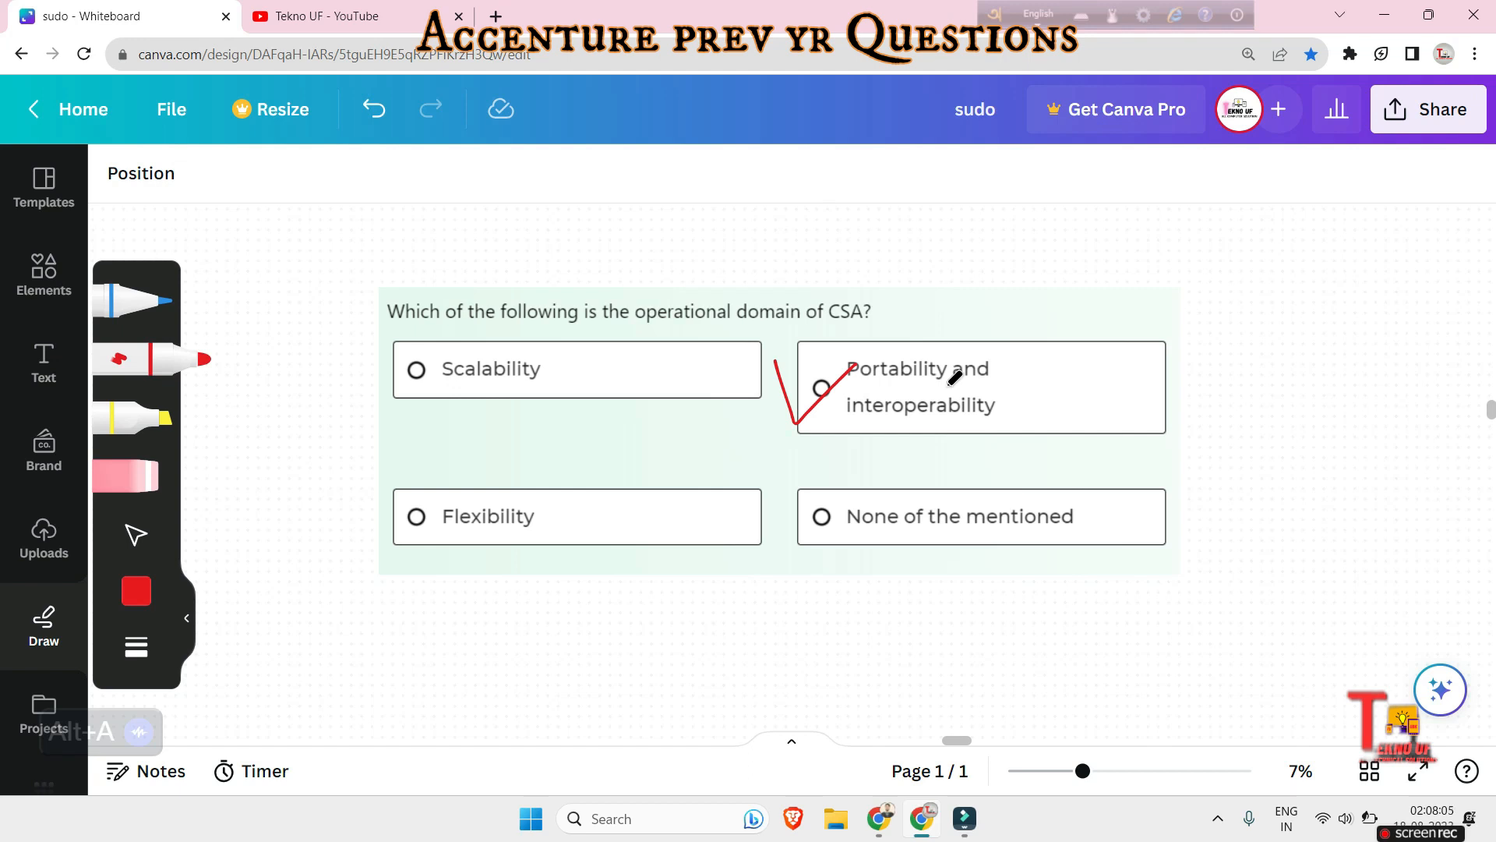
mouse_move(577, 516)
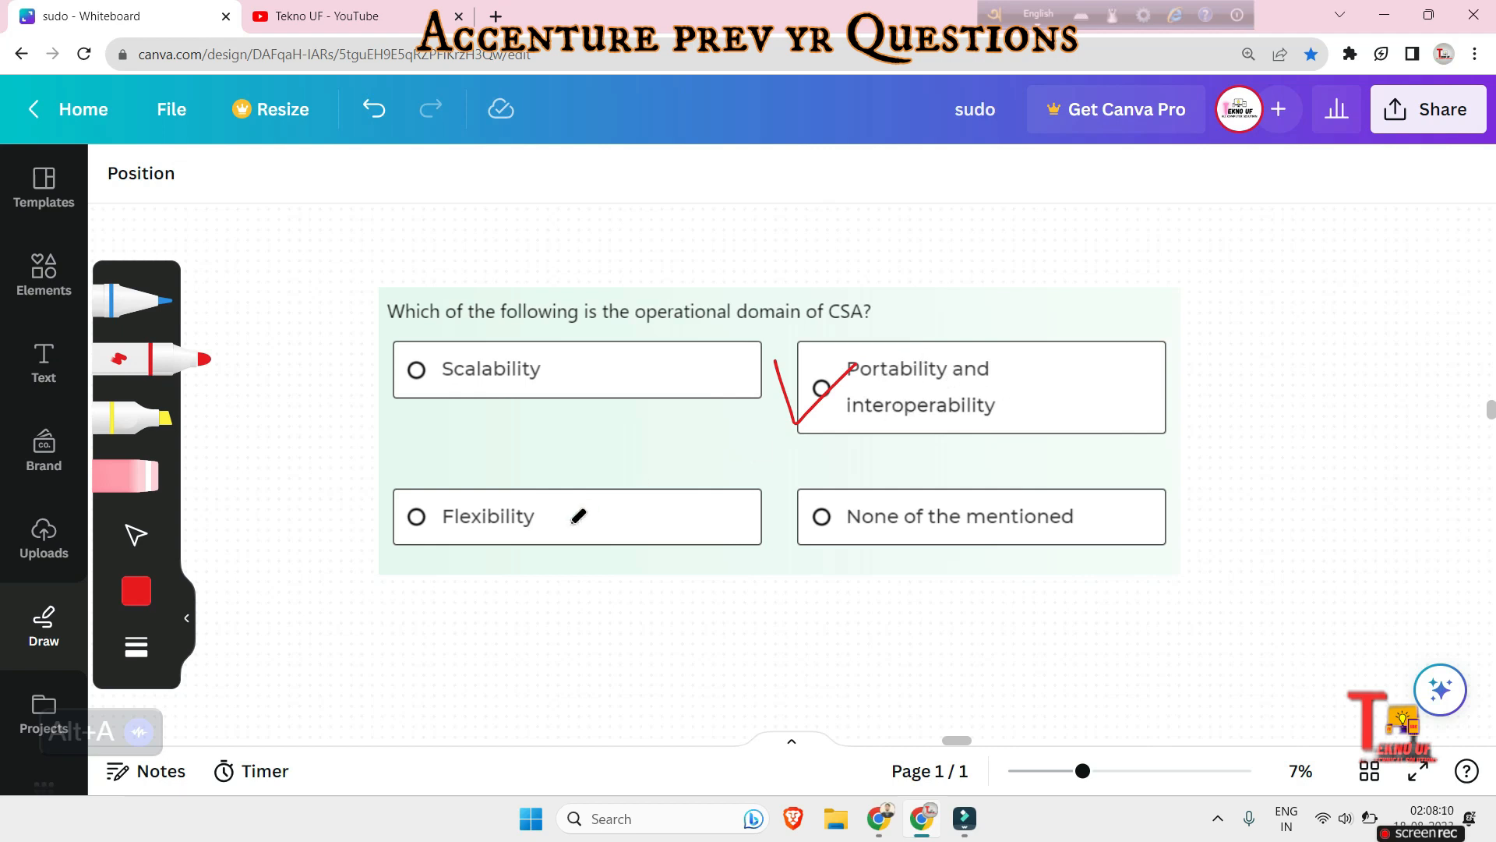
Draw a red tick beside 'All of the above' on the 'Cloud Computing refers to?' question.
scroll("down", 3)
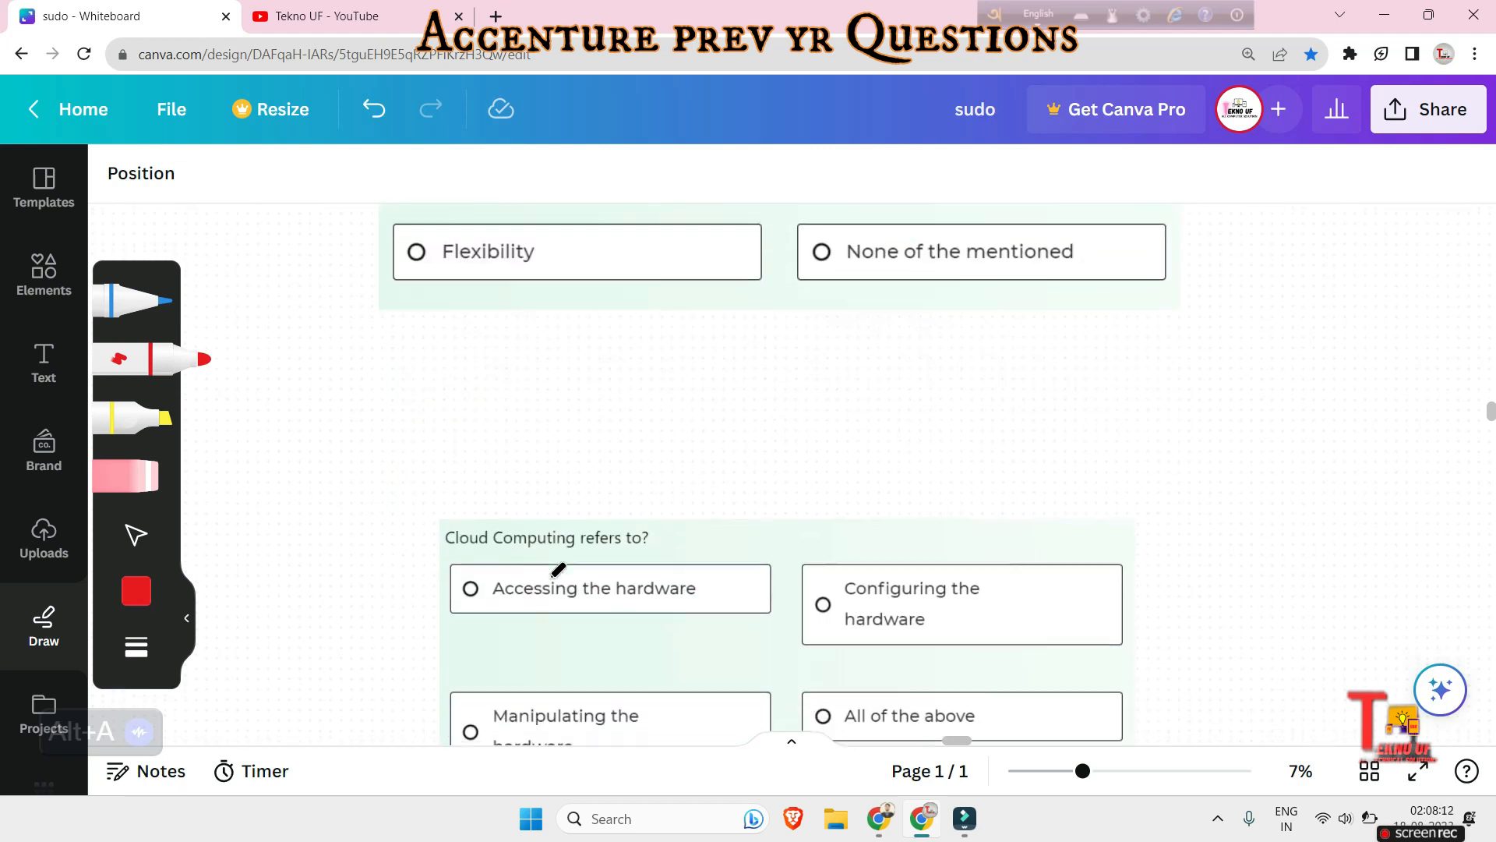
scroll("down", 3)
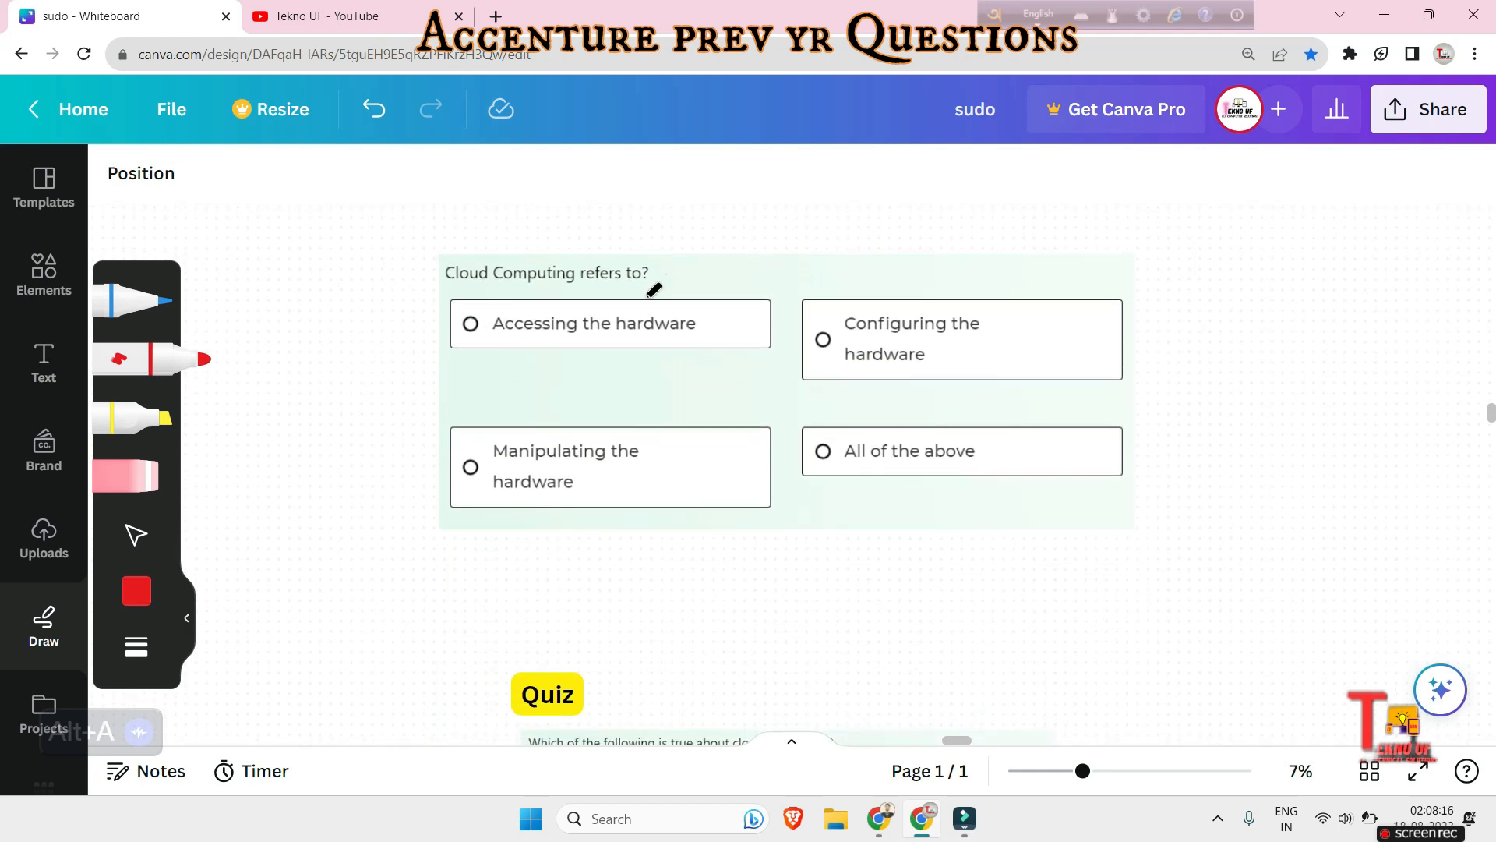
mouse_move(569, 409)
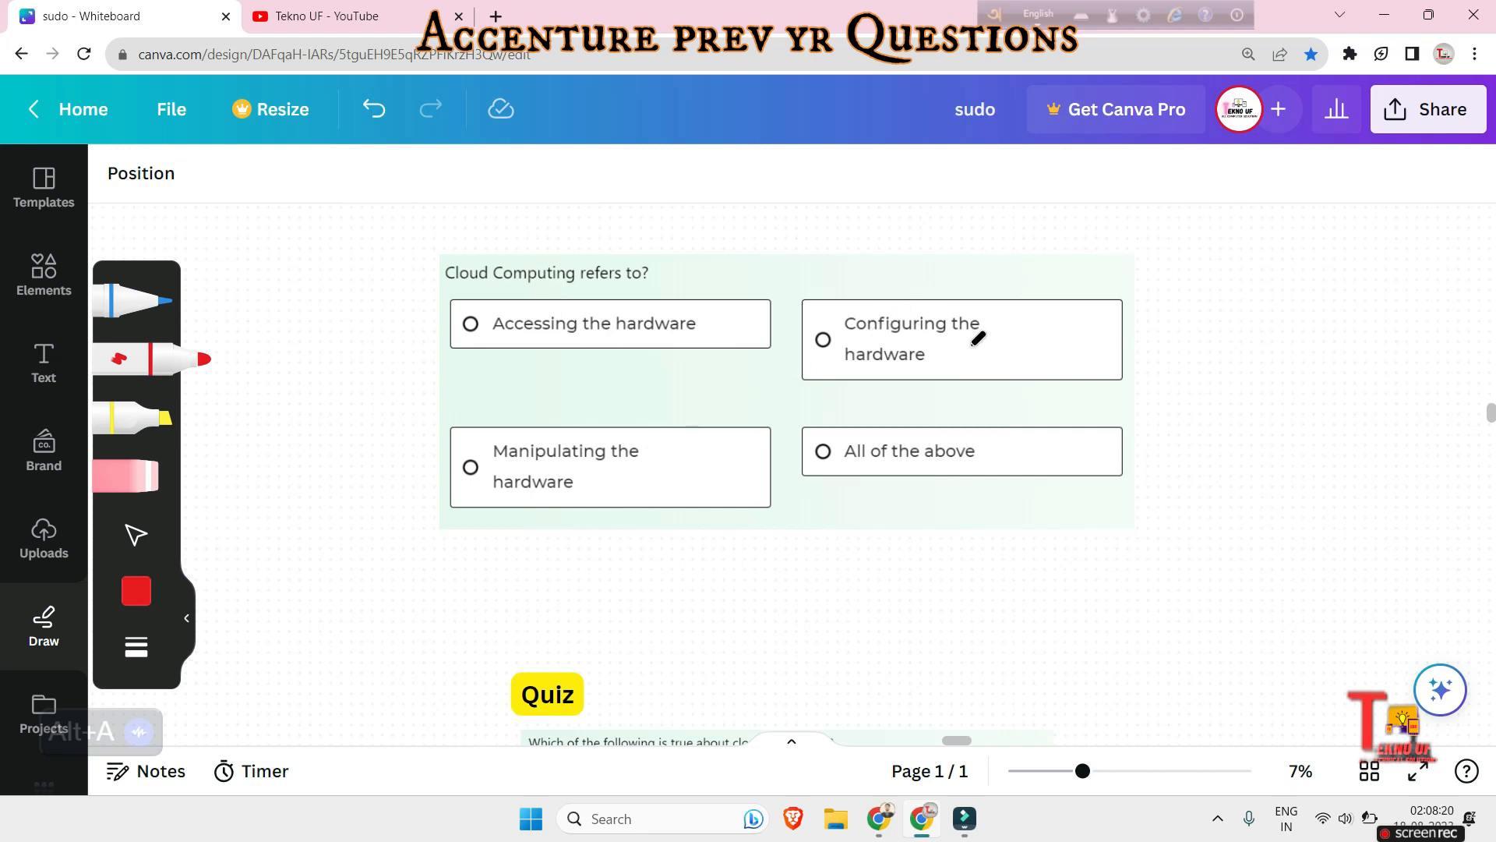
mouse_move(878, 440)
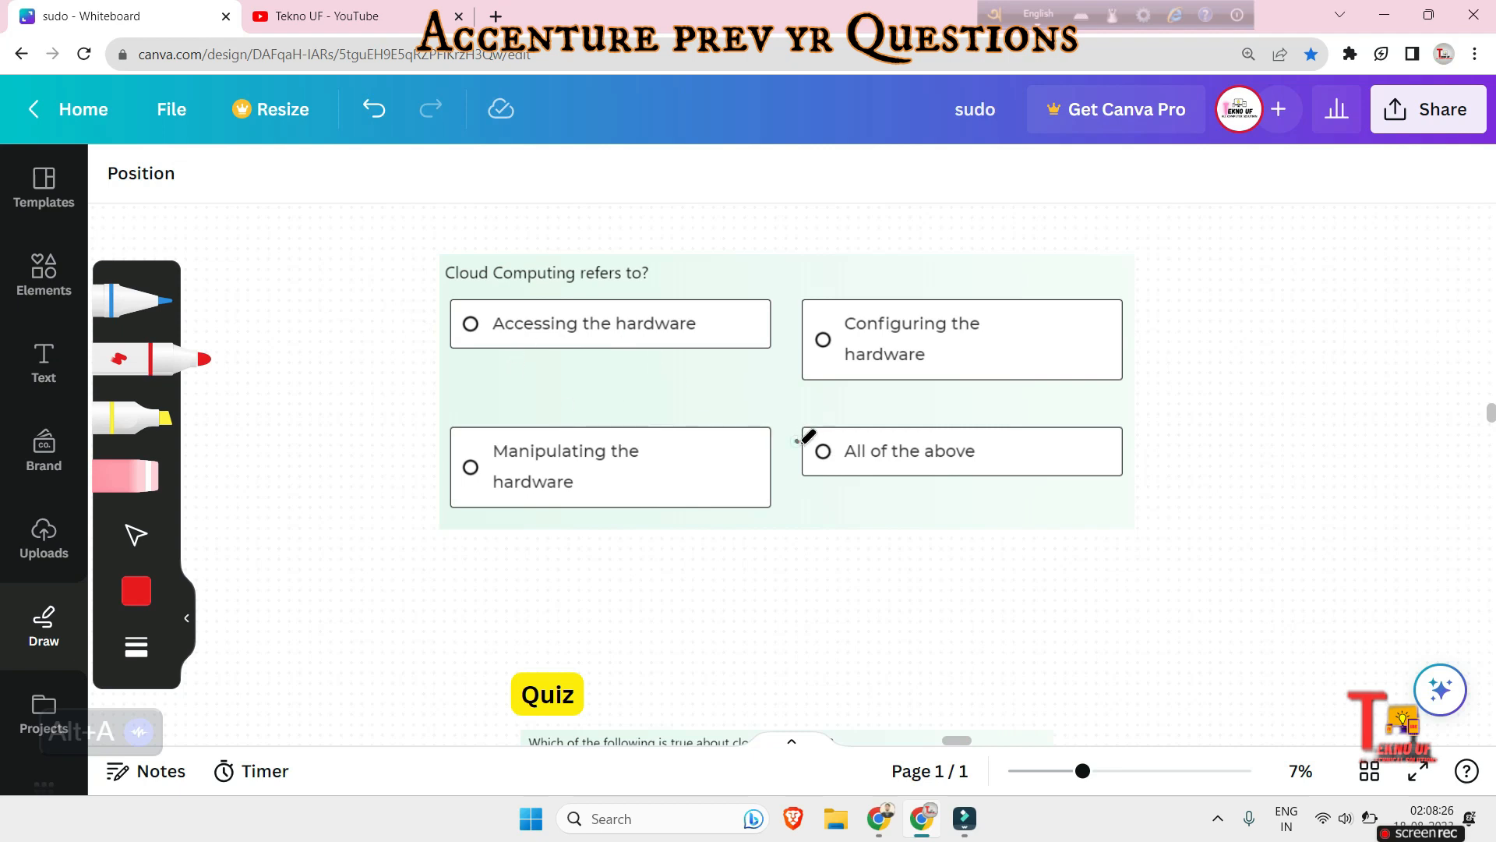
left_click_drag(806, 468, 902, 412)
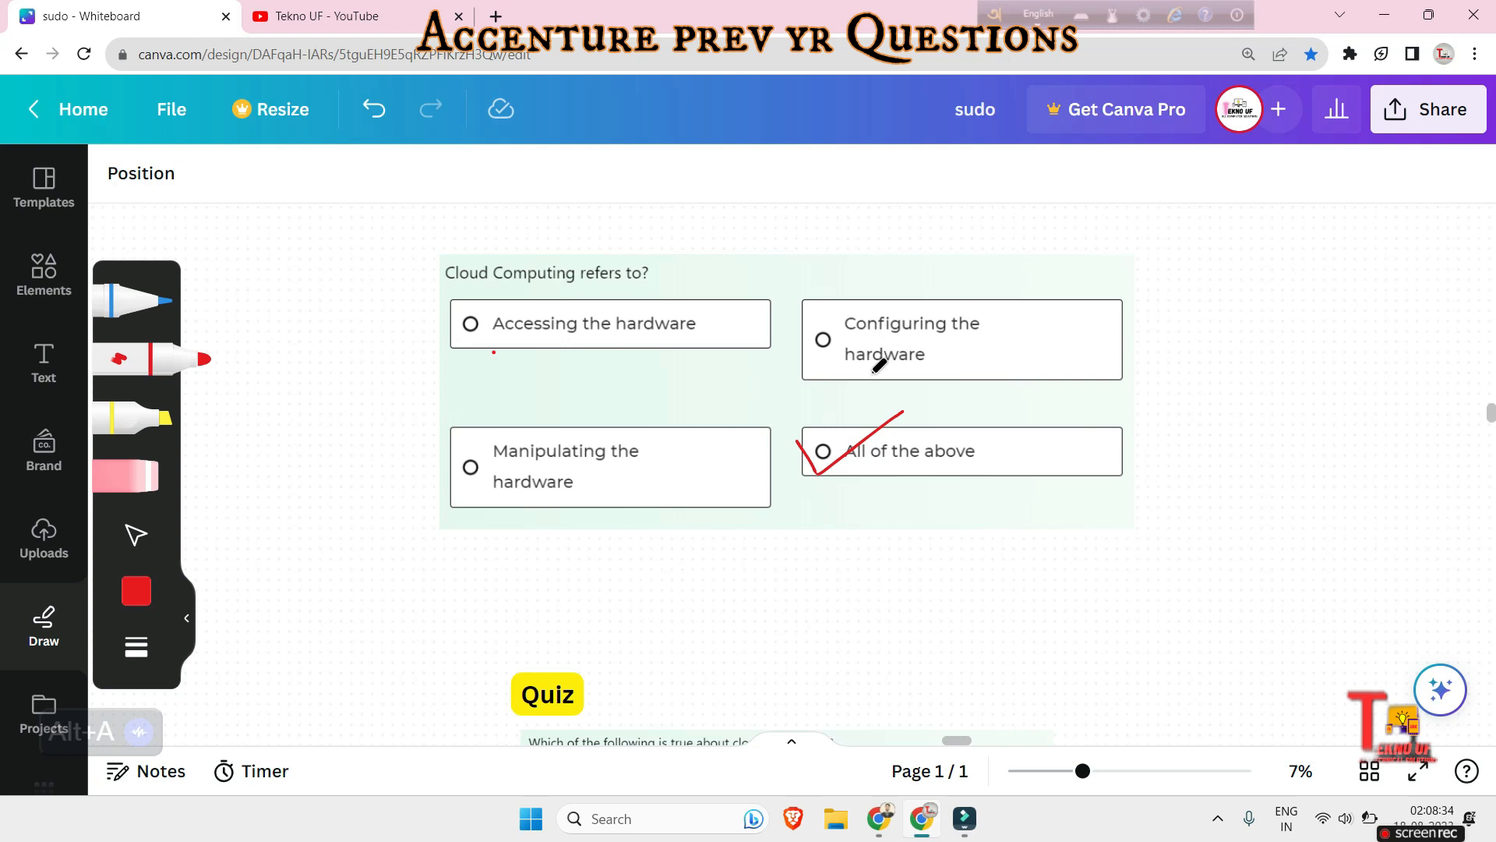
mouse_move(537, 458)
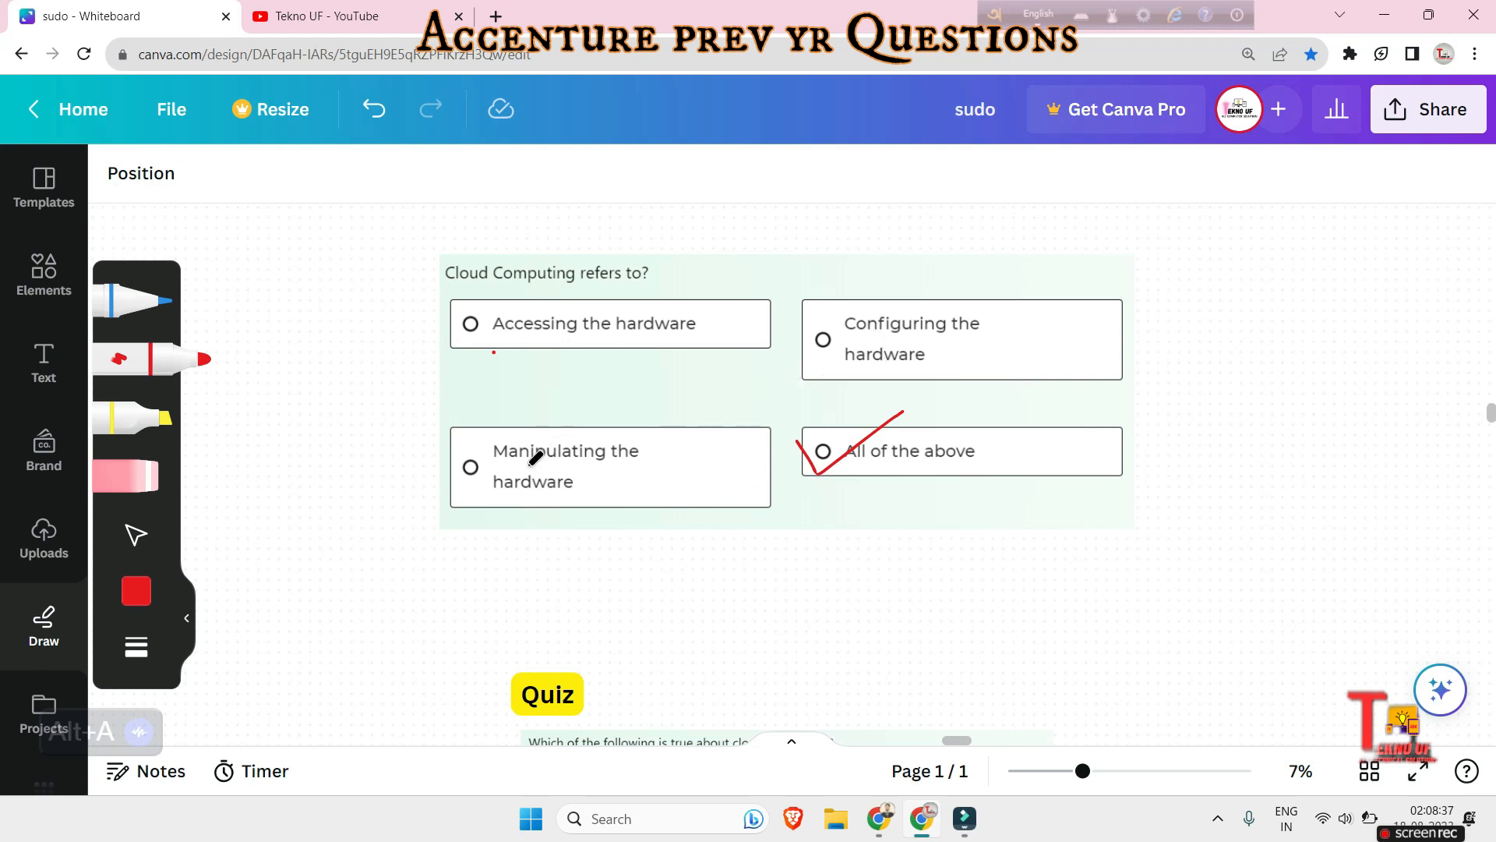
scroll("down", 3)
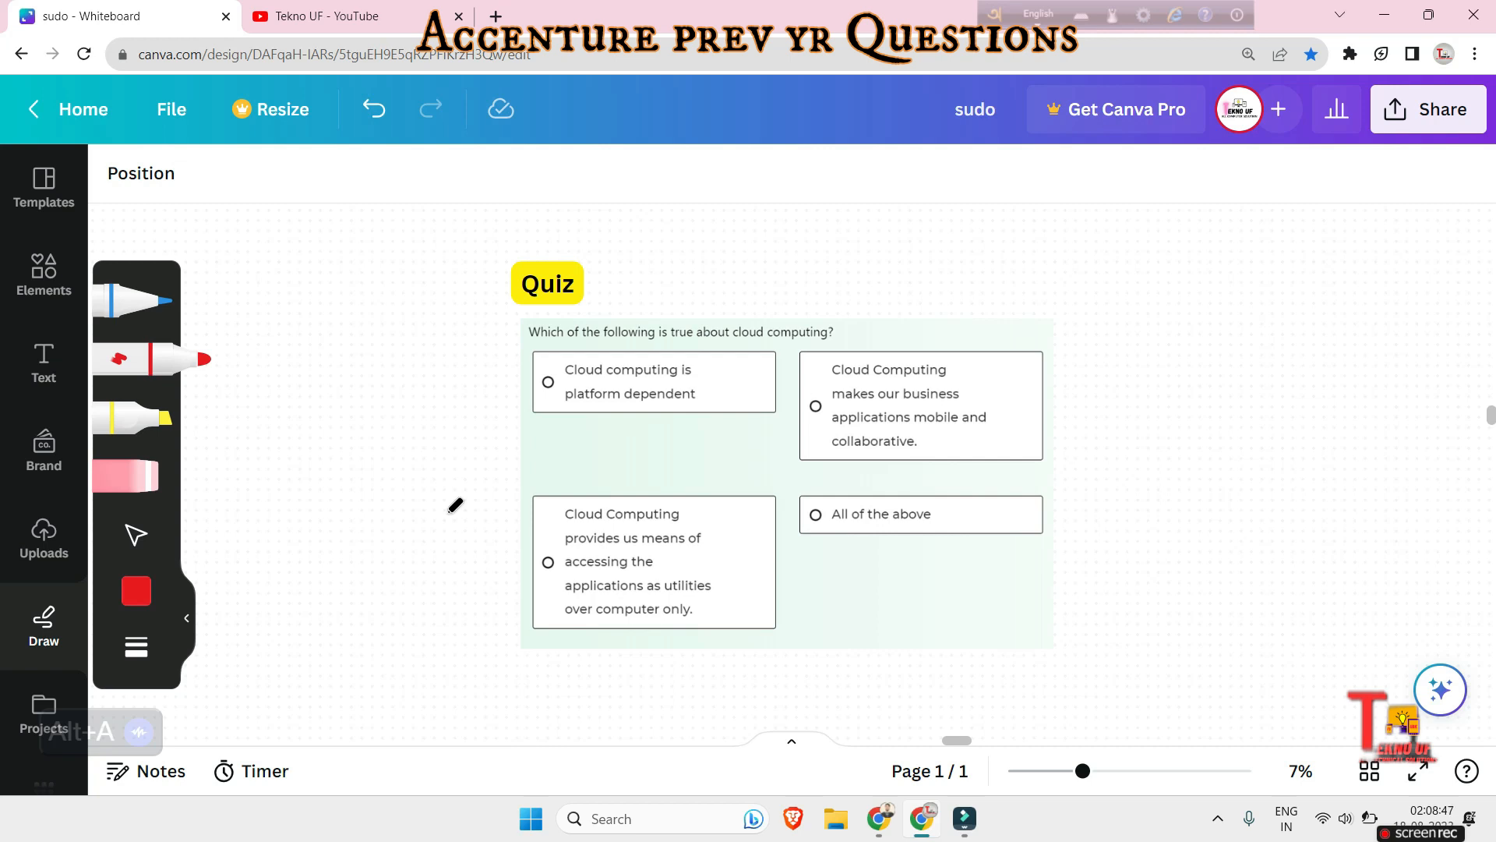
mouse_move(857, 339)
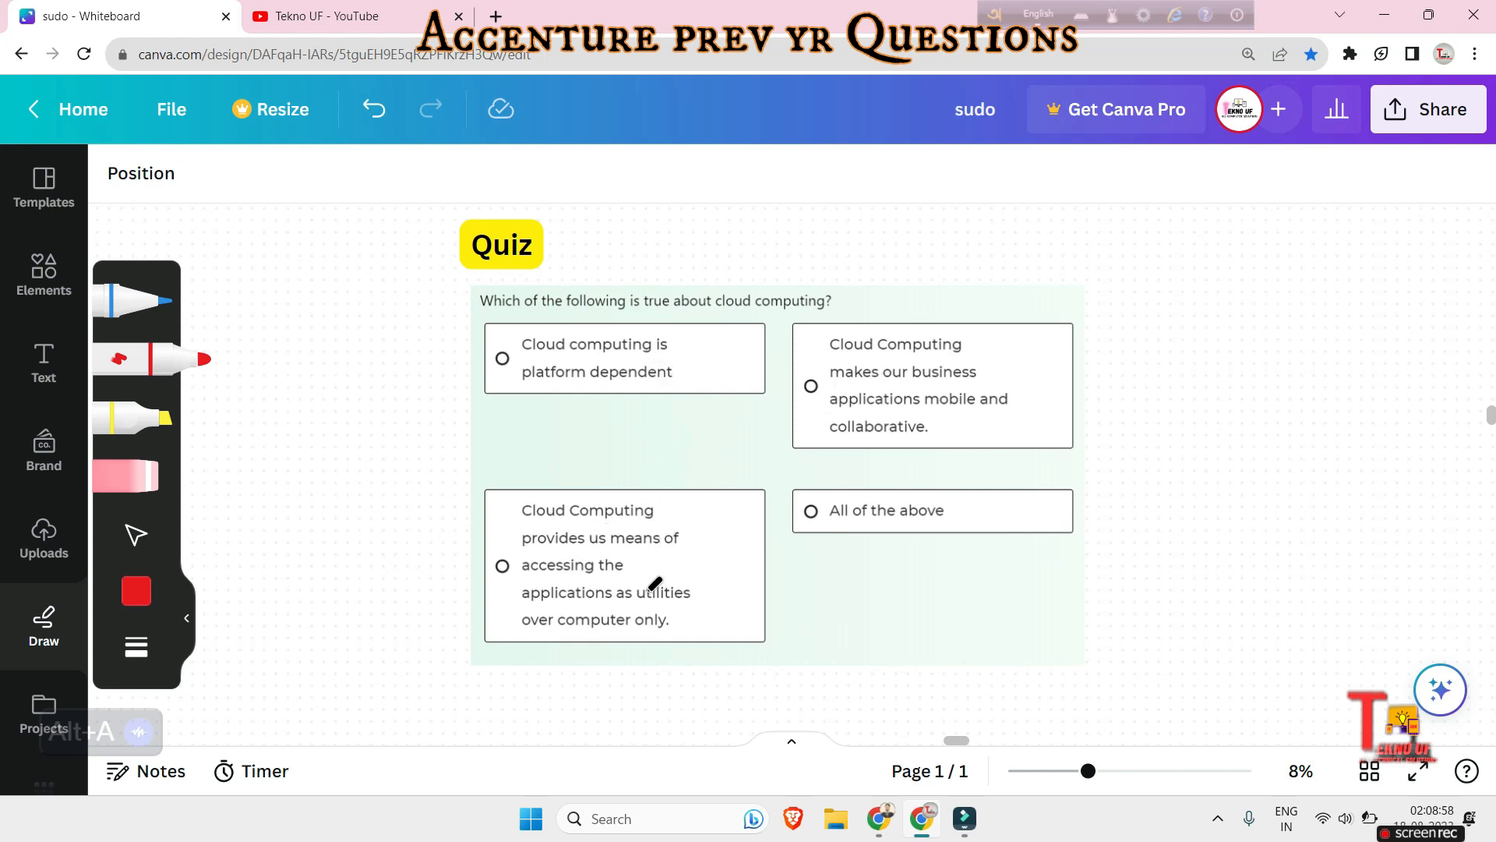
mouse_move(655, 628)
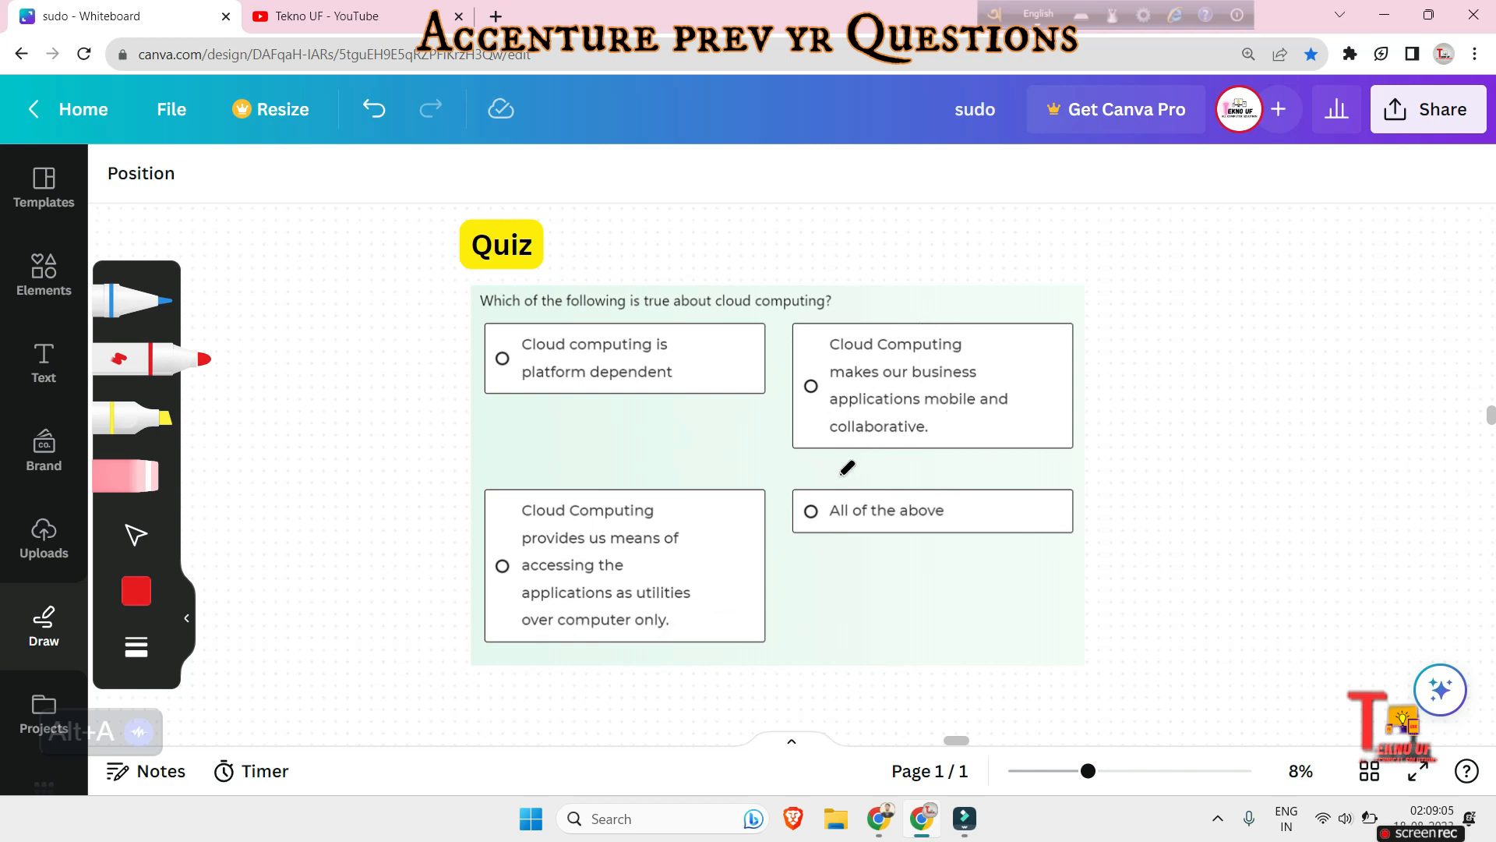
mouse_move(764, 555)
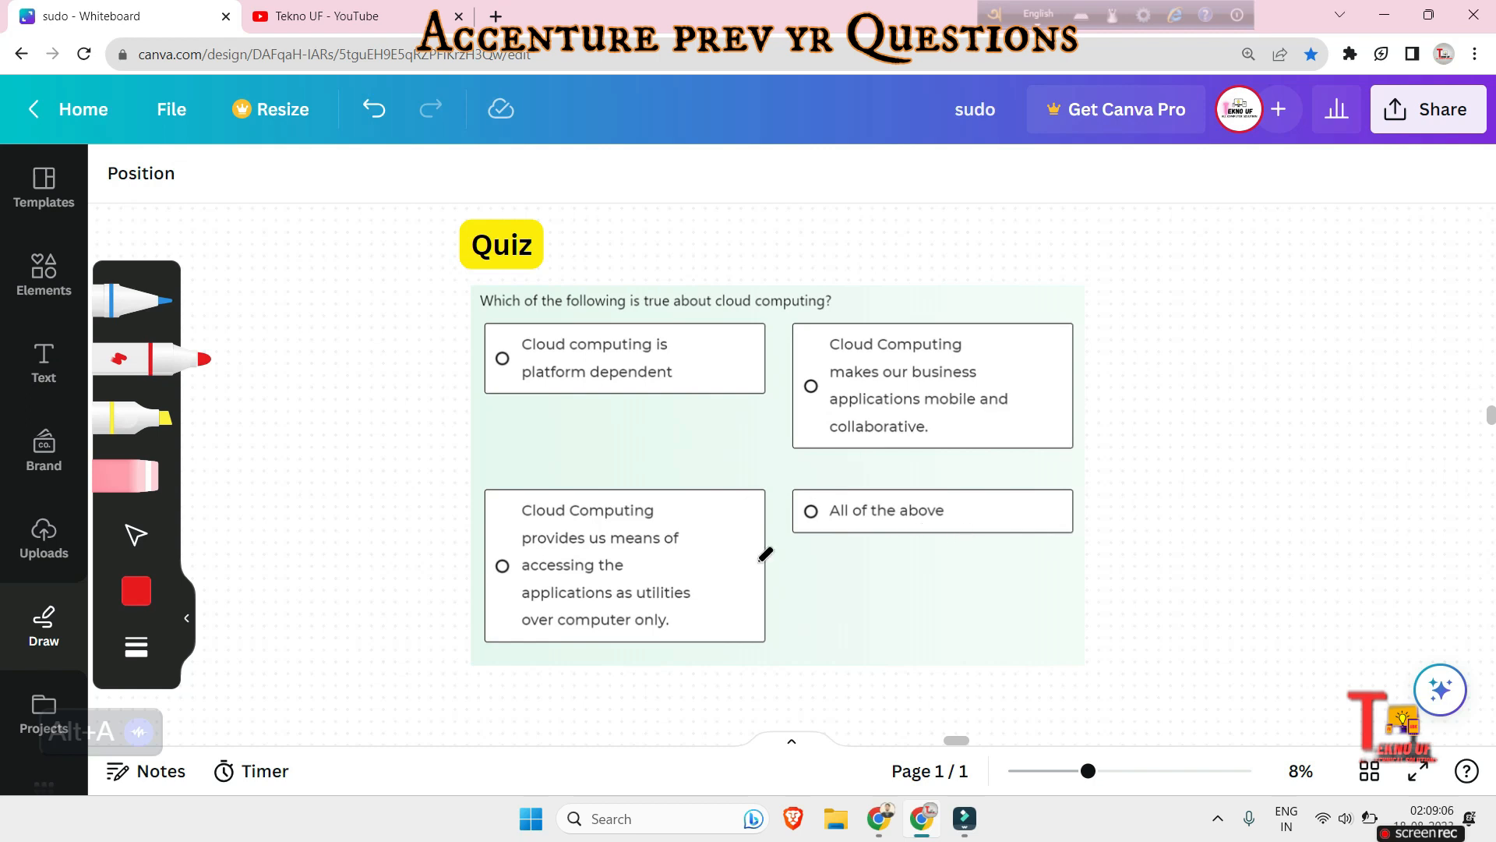
mouse_move(834, 475)
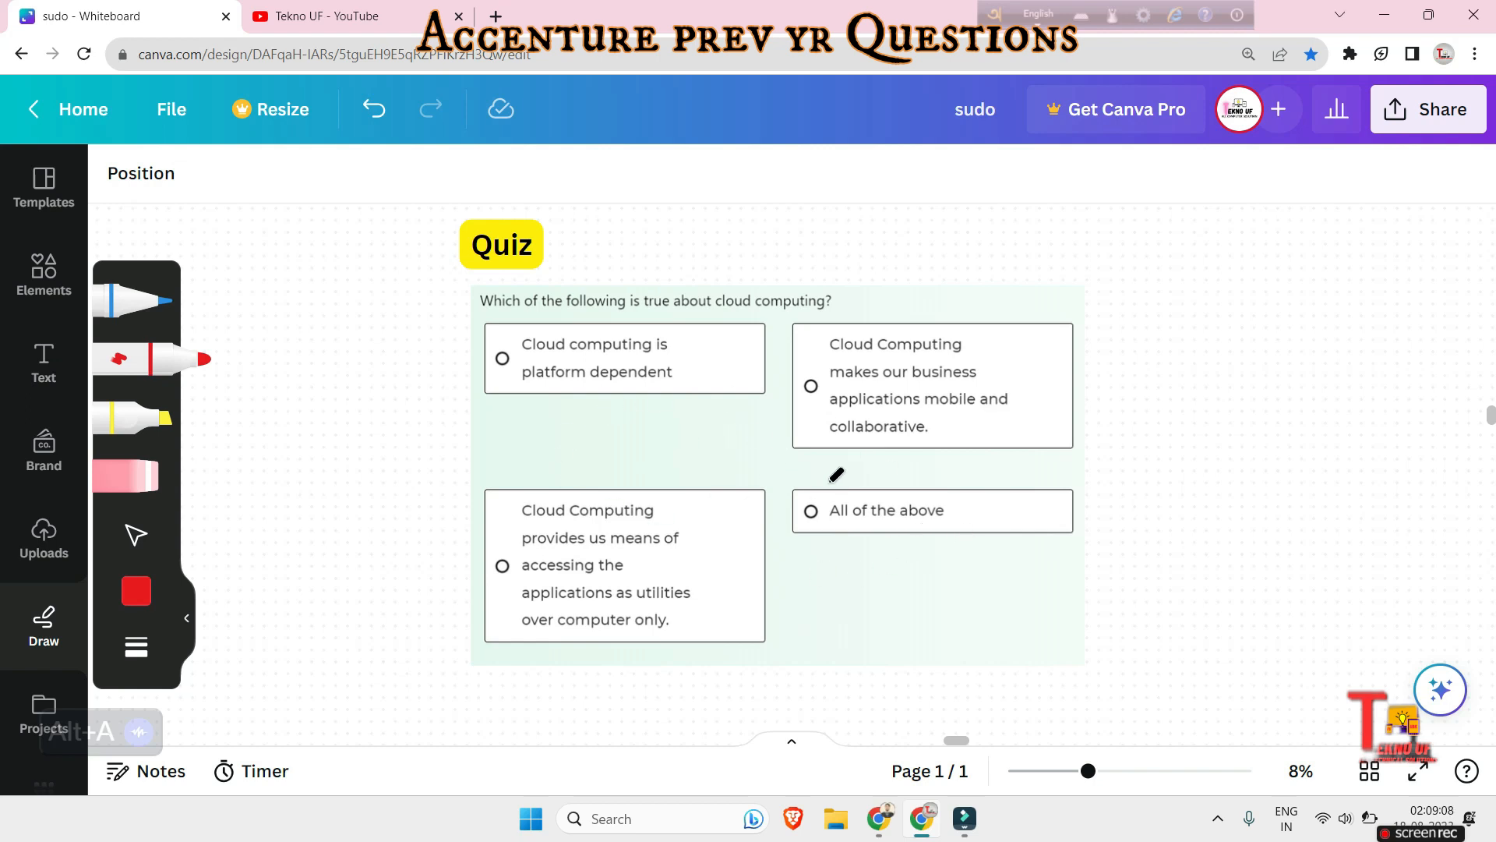
mouse_move(1150, 522)
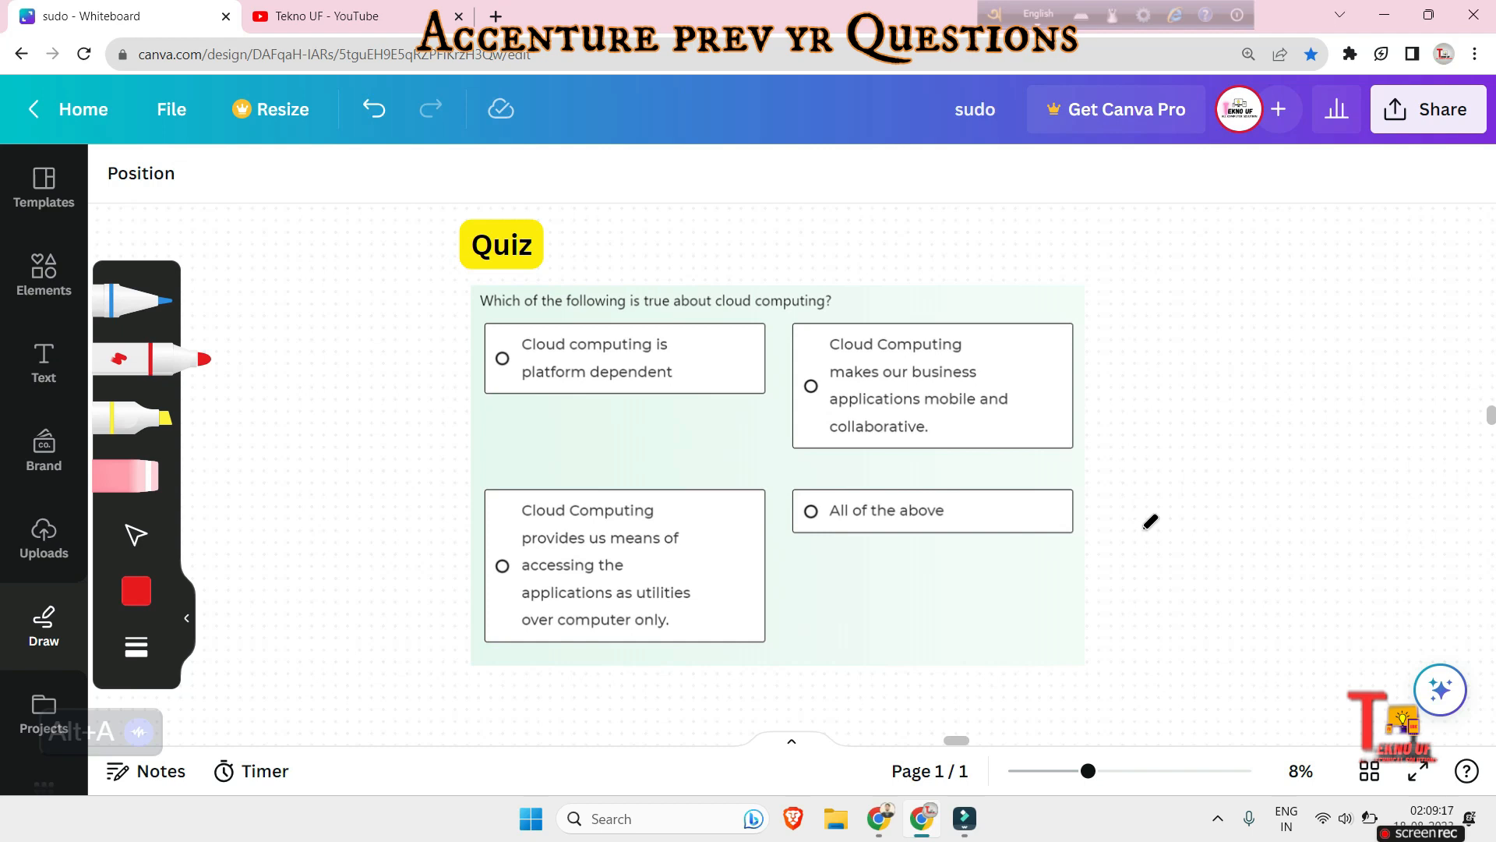
Scroll down to the question asking how many cloud deployment model types exist.
scroll("down", 3)
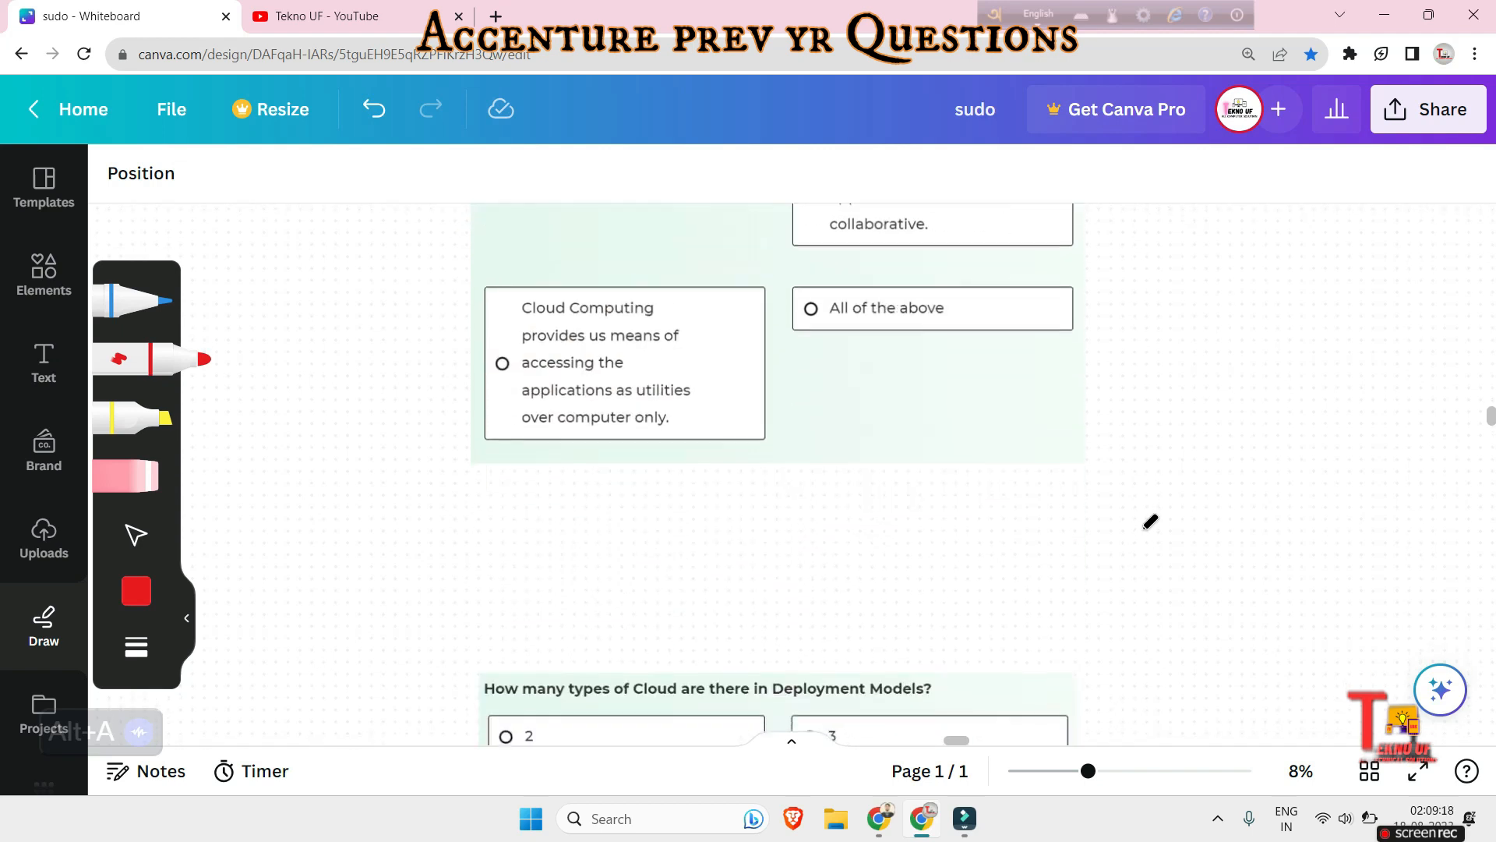
scroll("down", 3)
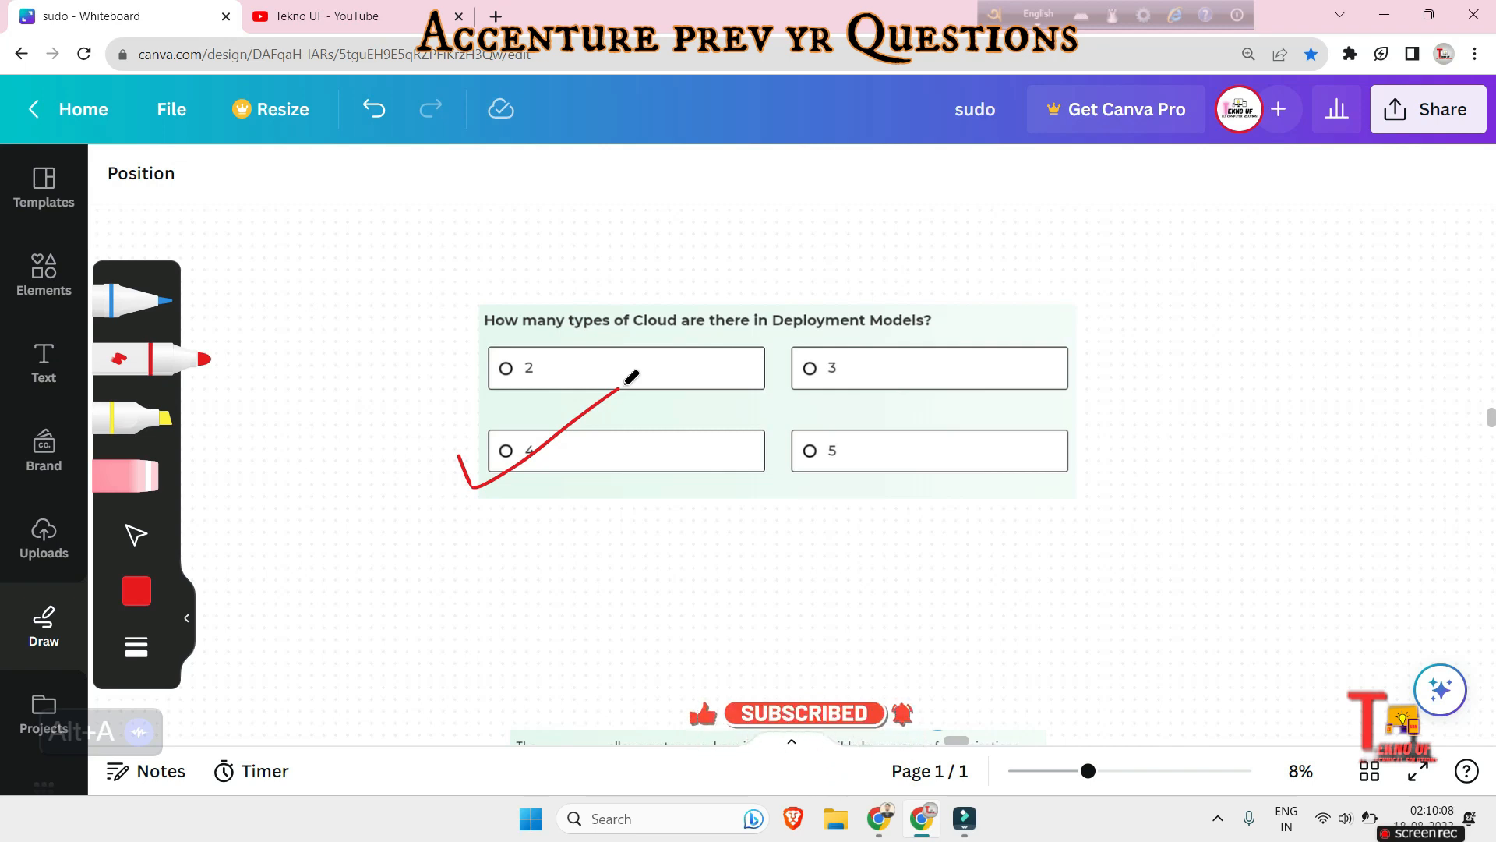
mouse_move(1012, 515)
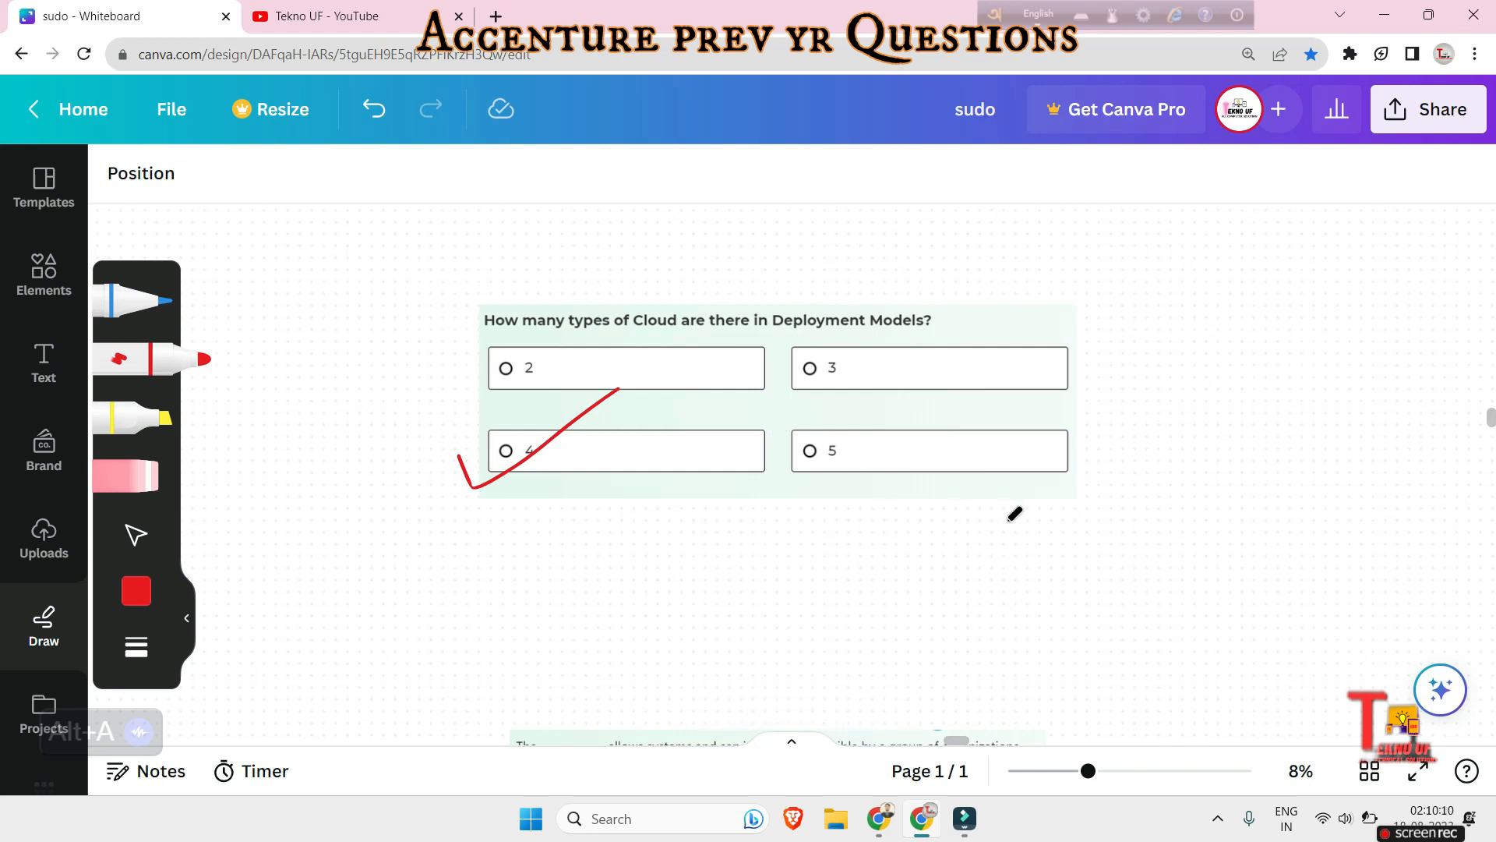
Draw a red tick beside Community cloud on the group-of-organizations question.
scroll("down", 3)
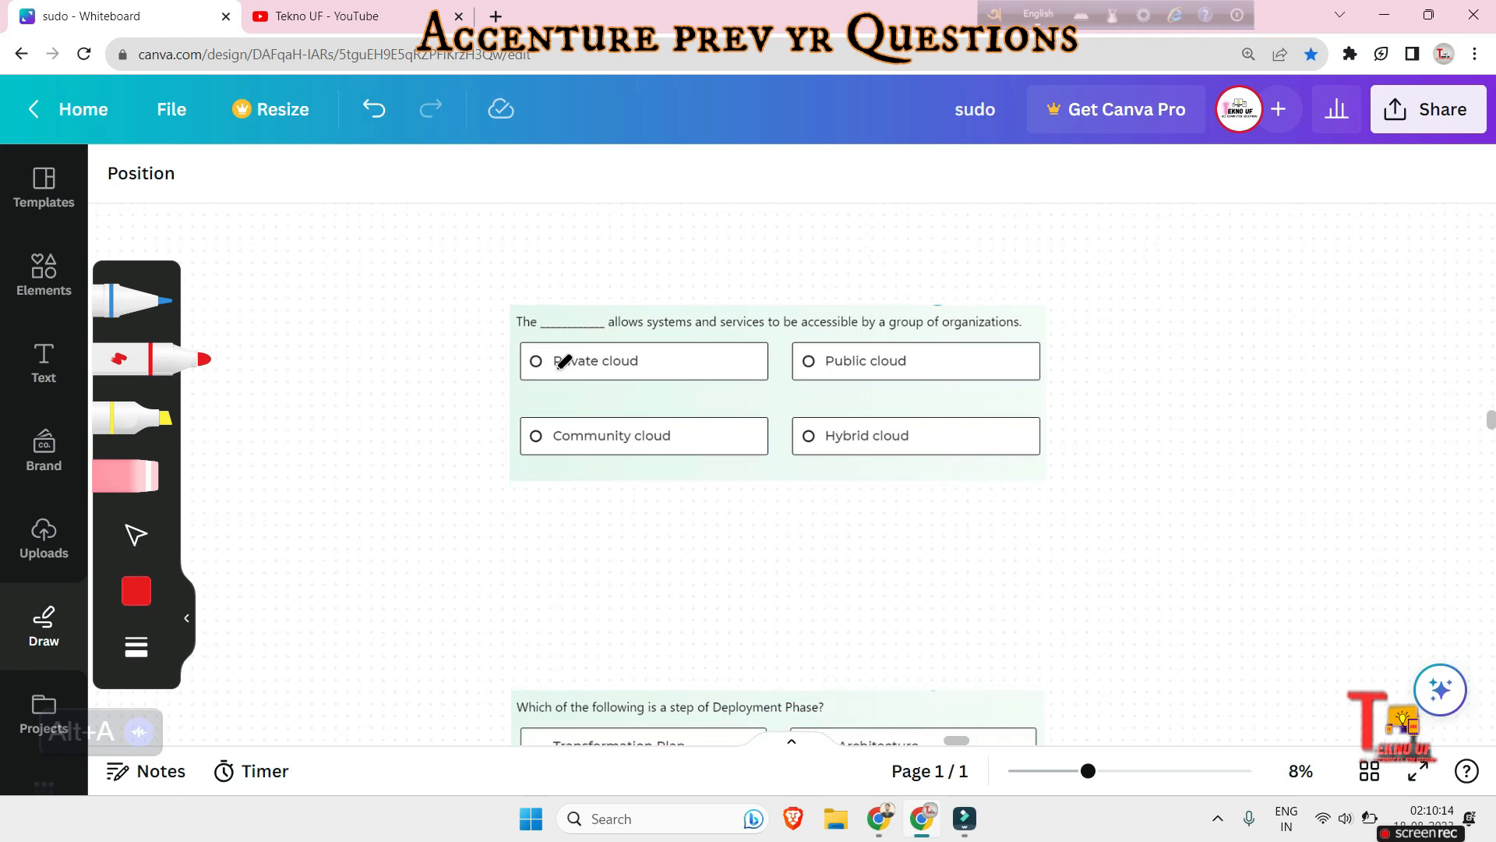
mouse_move(879, 360)
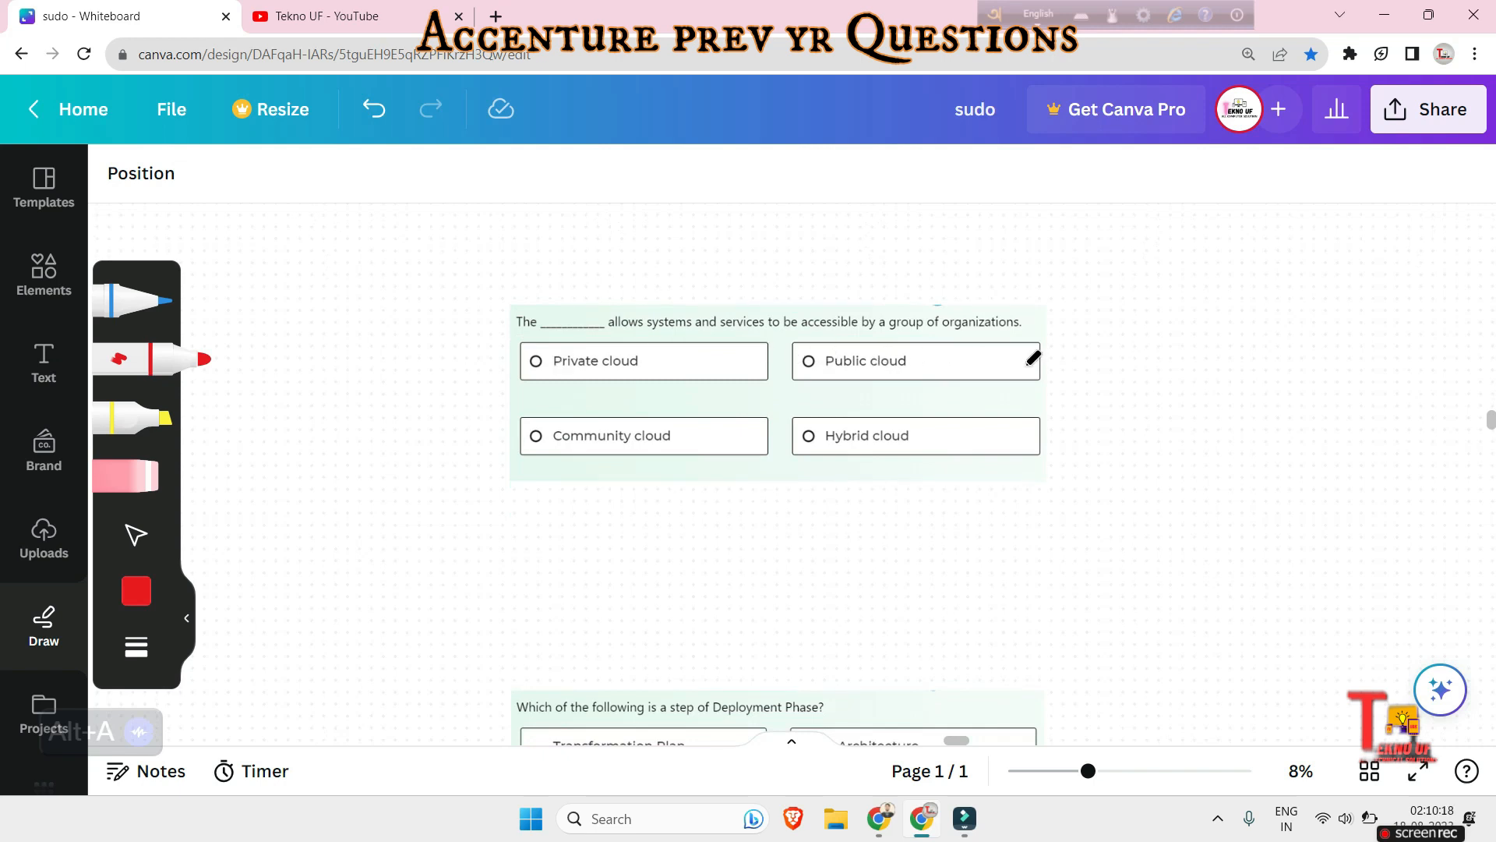
mouse_move(1131, 398)
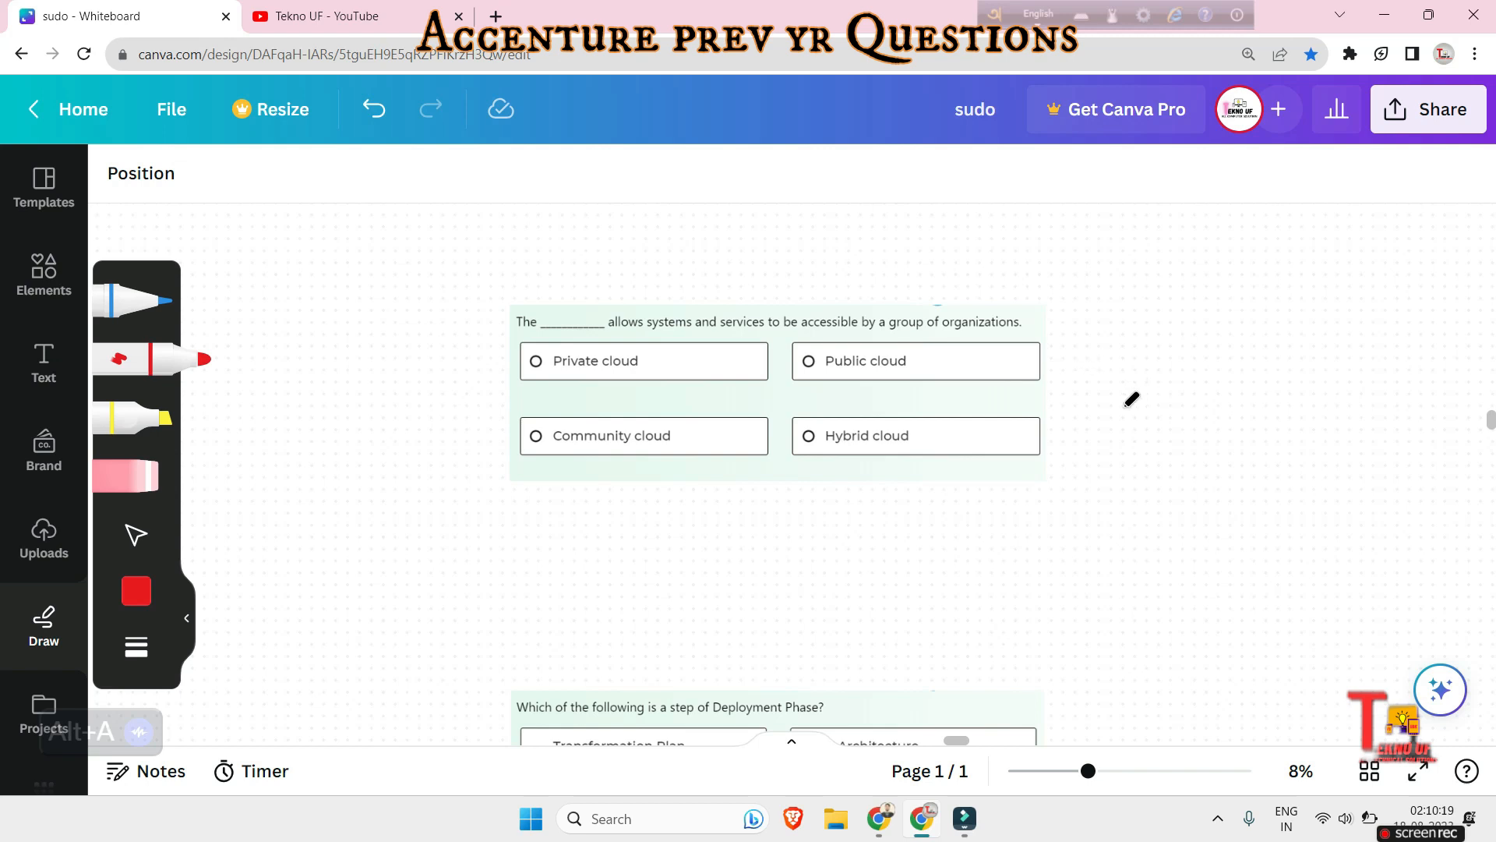
mouse_move(682, 470)
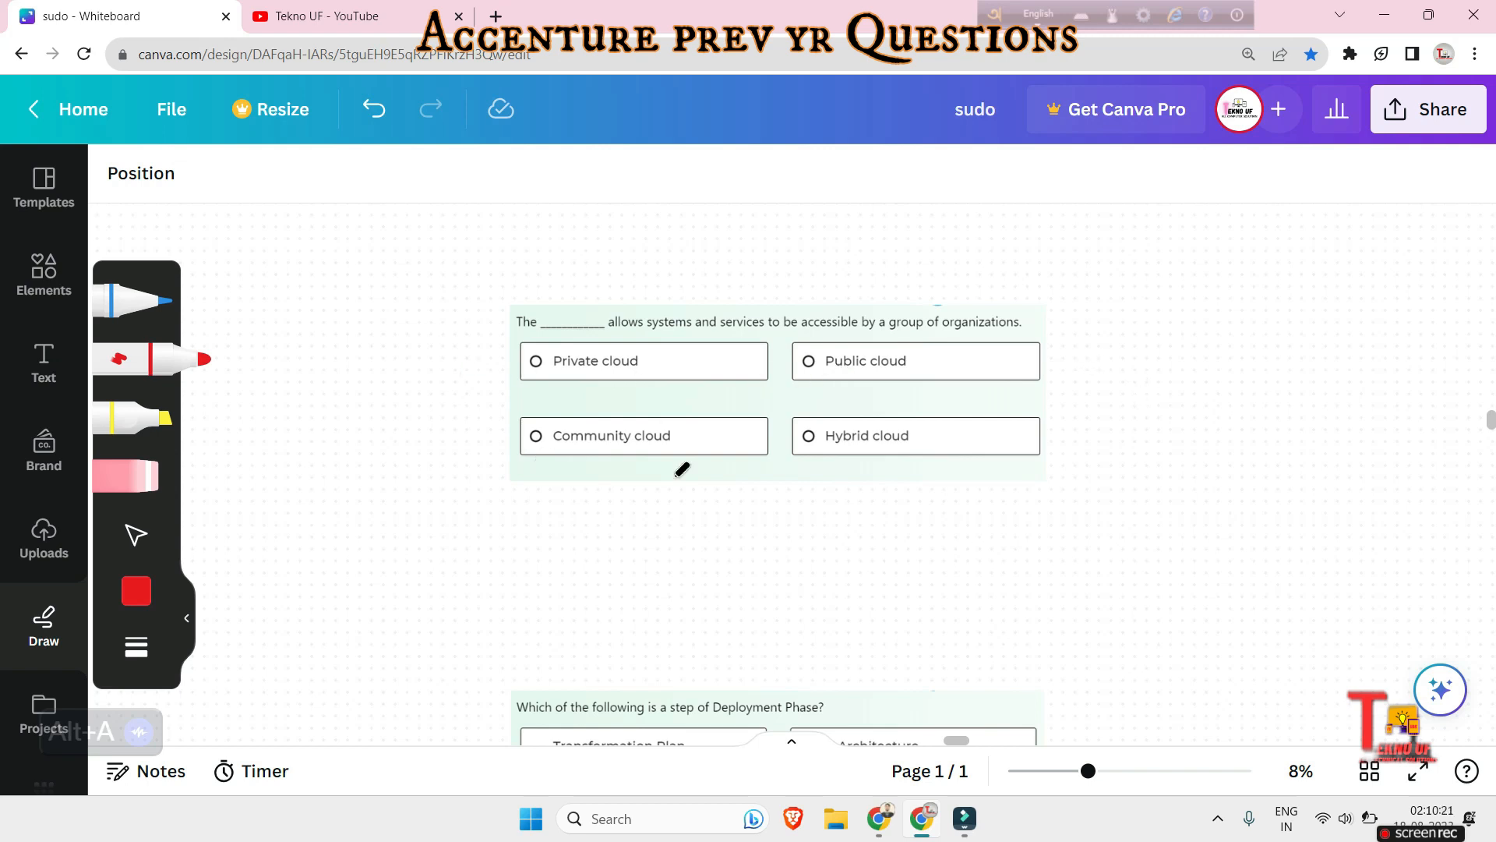
mouse_move(1103, 450)
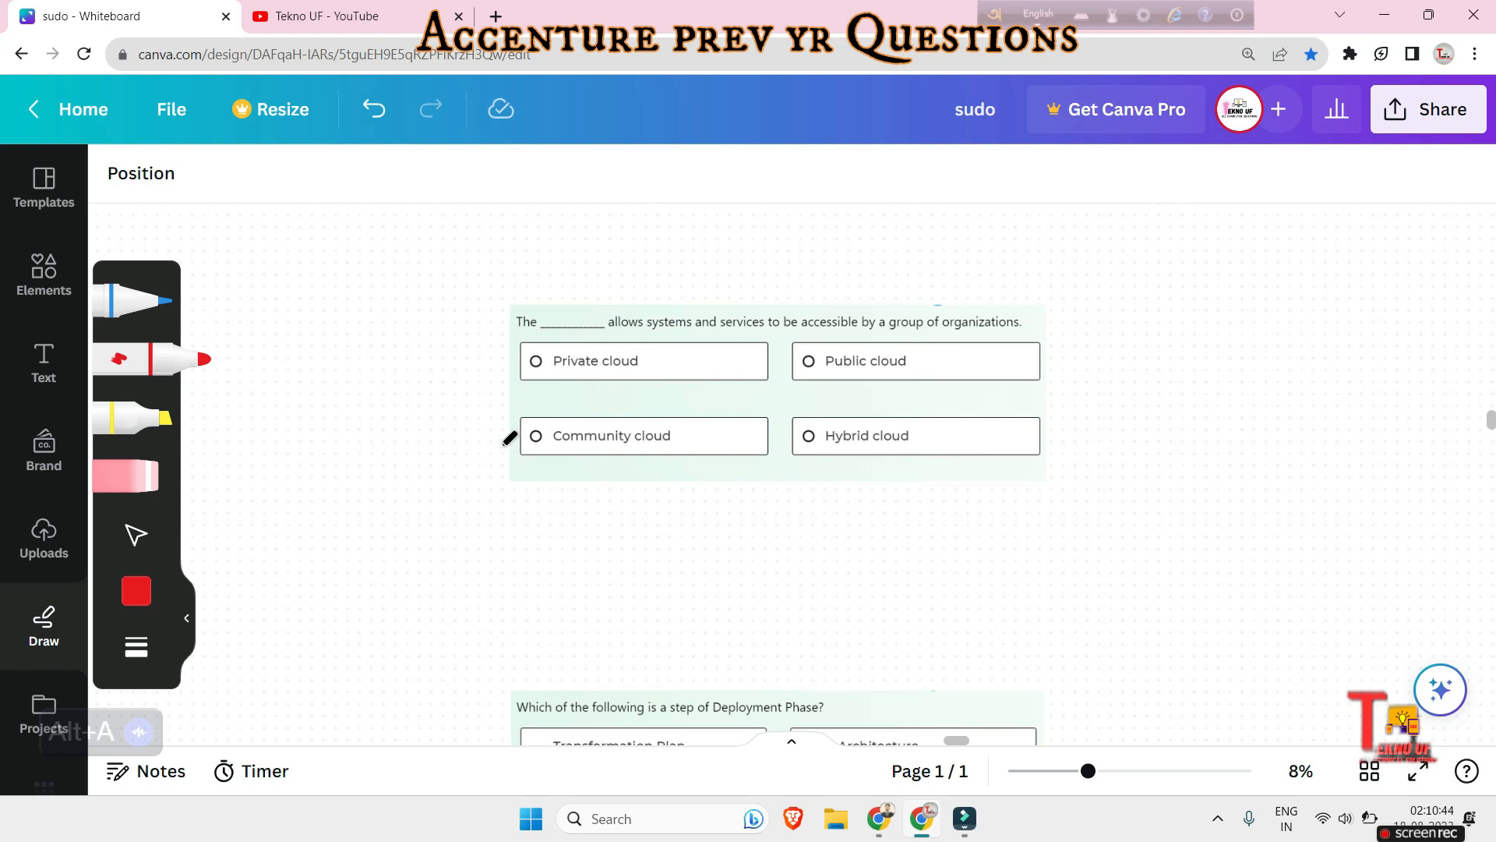
left_click_drag(513, 484, 582, 417)
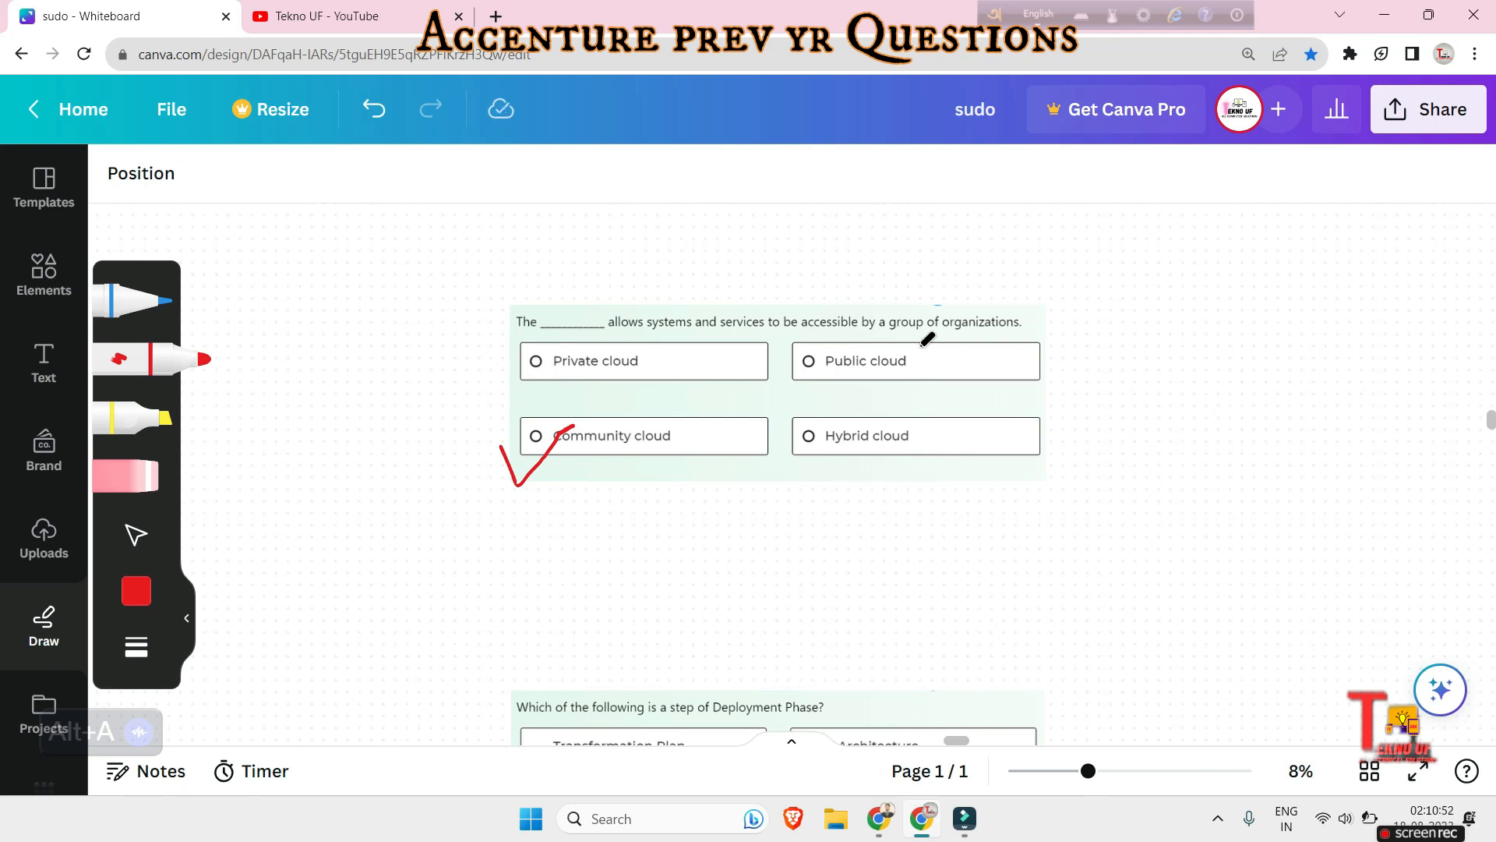
Draw a red tick beside Selecting Cloud Computing Provider on the Deployment Phase question.
scroll("down", 3)
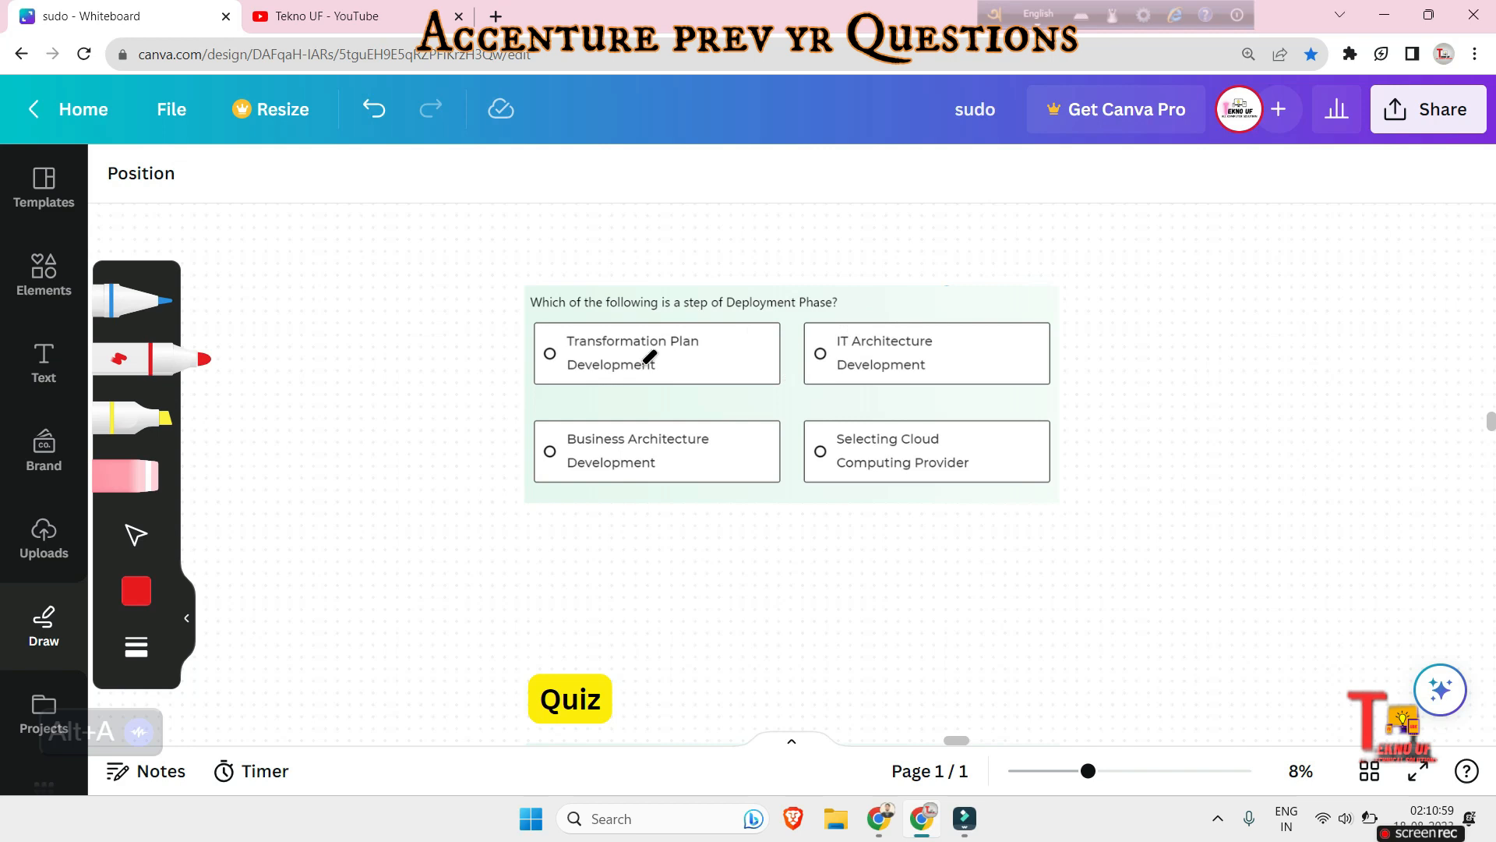
mouse_move(679, 395)
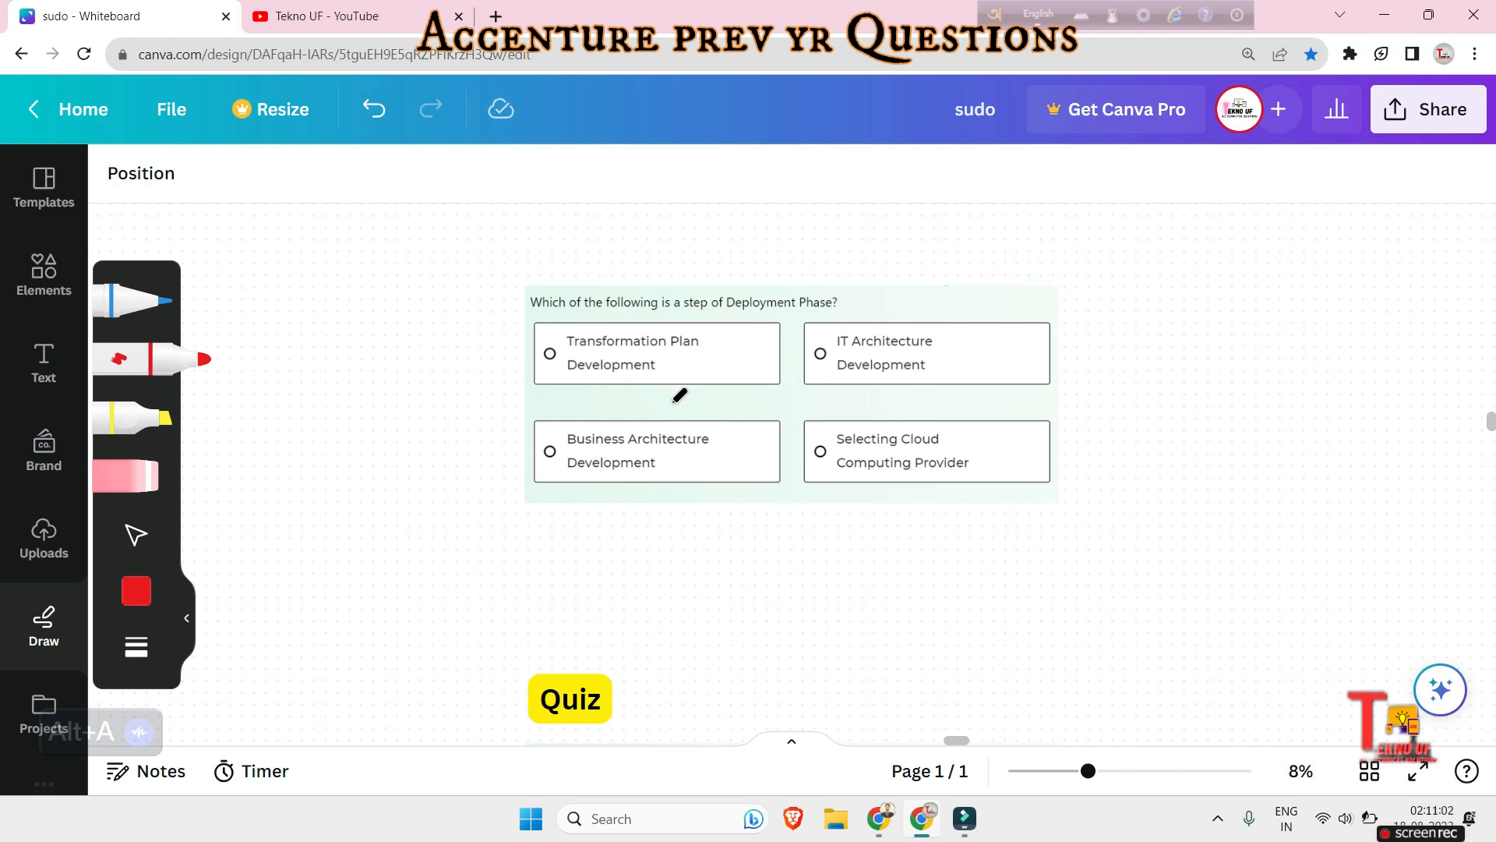
mouse_move(688, 472)
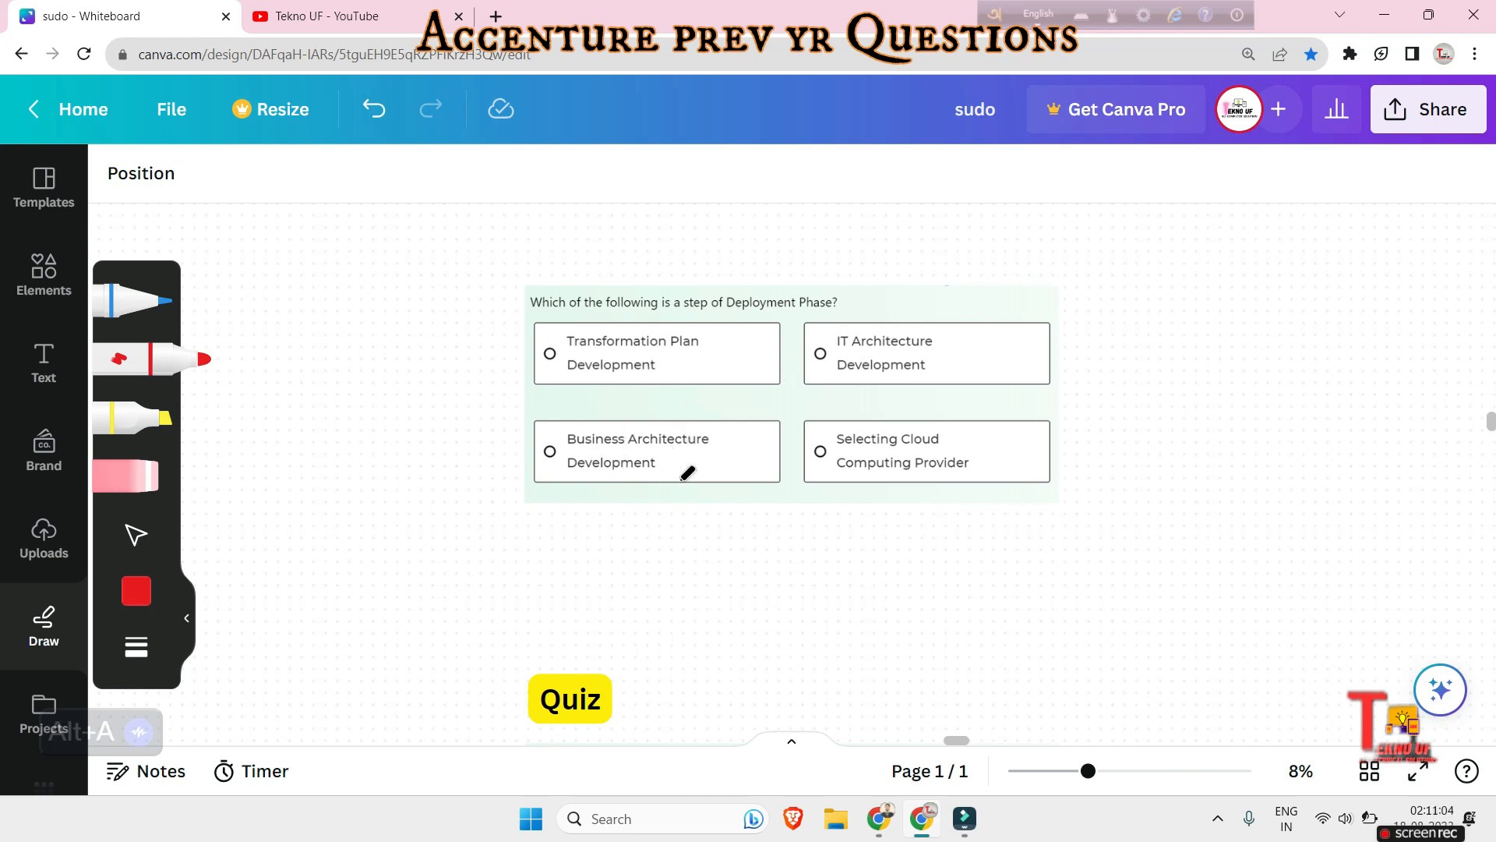
mouse_move(883, 425)
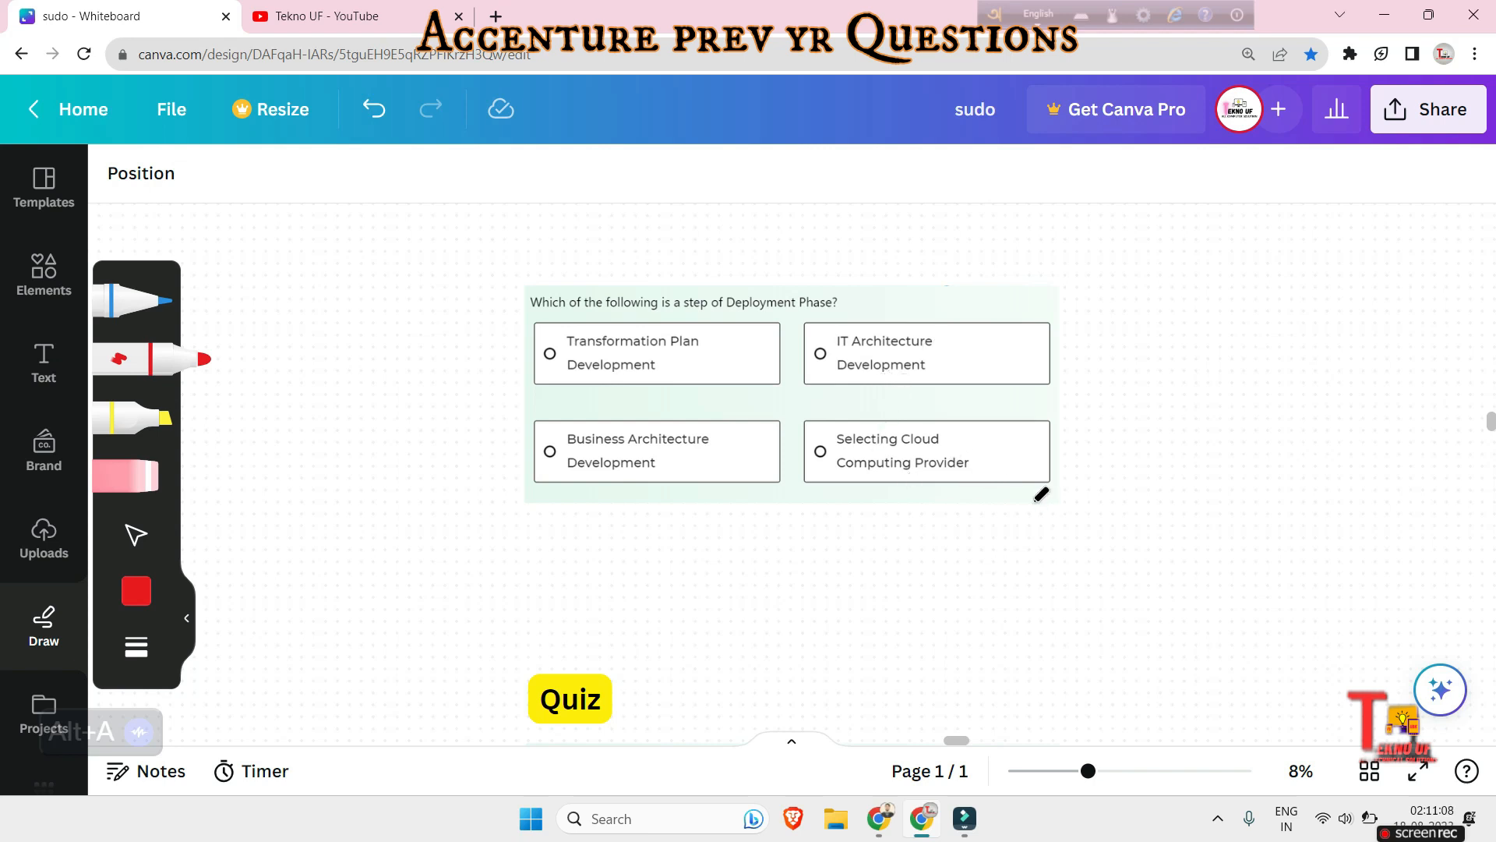
mouse_move(1076, 506)
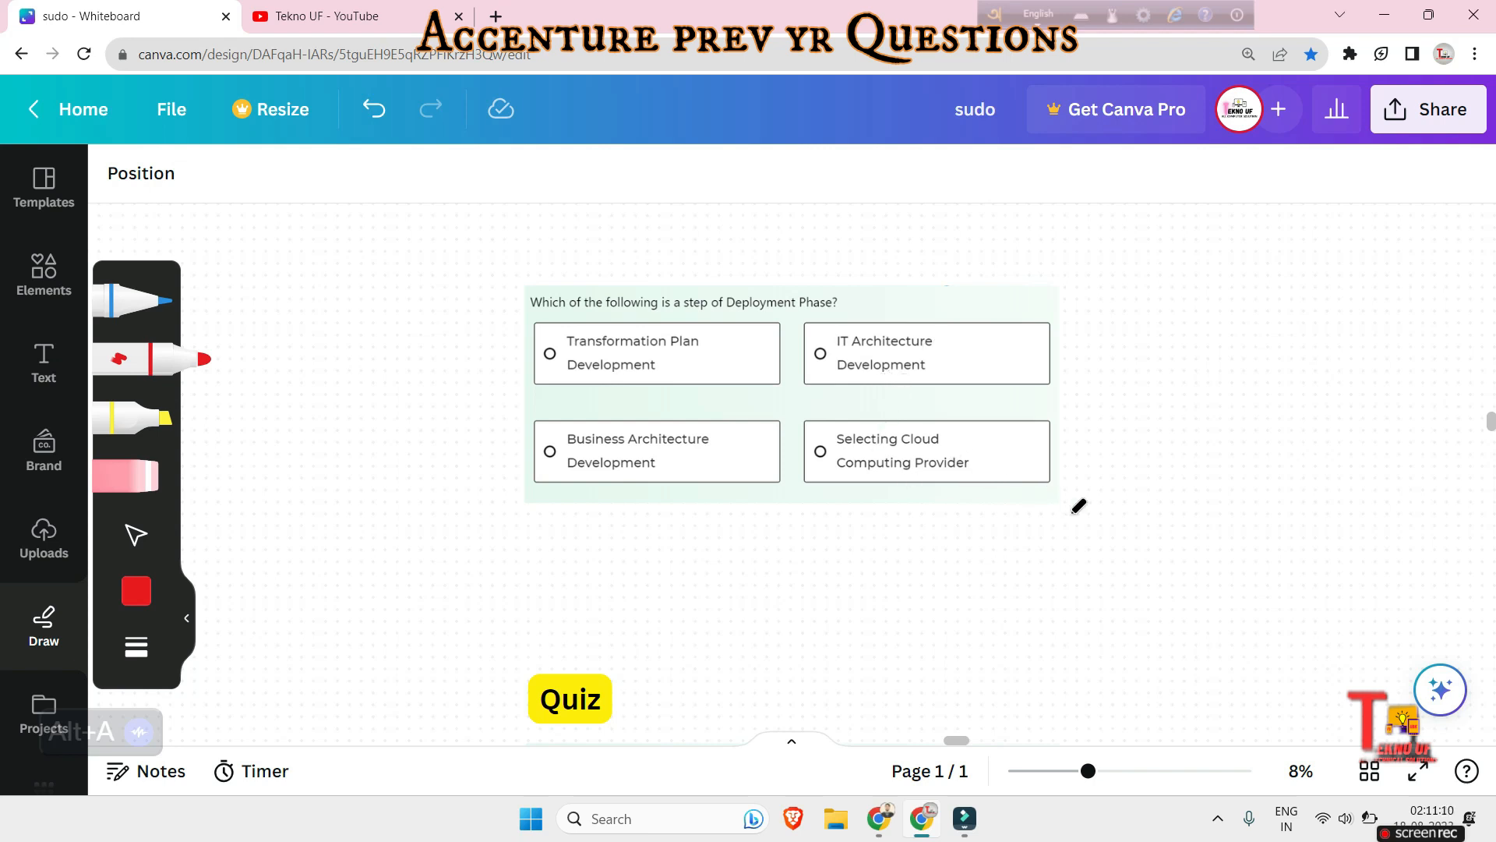
mouse_move(801, 438)
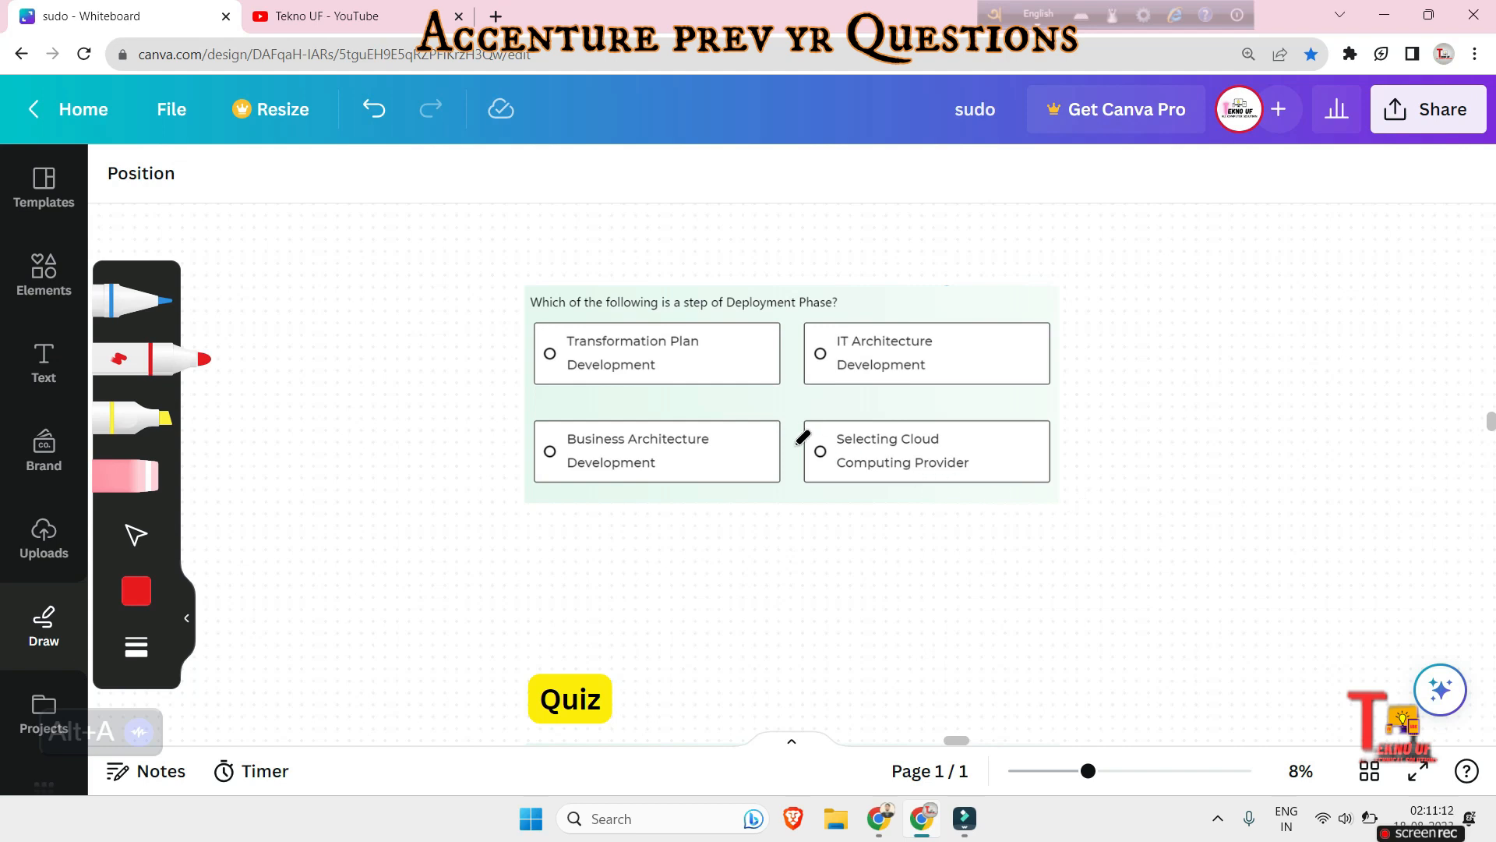
left_click_drag(790, 468, 871, 396)
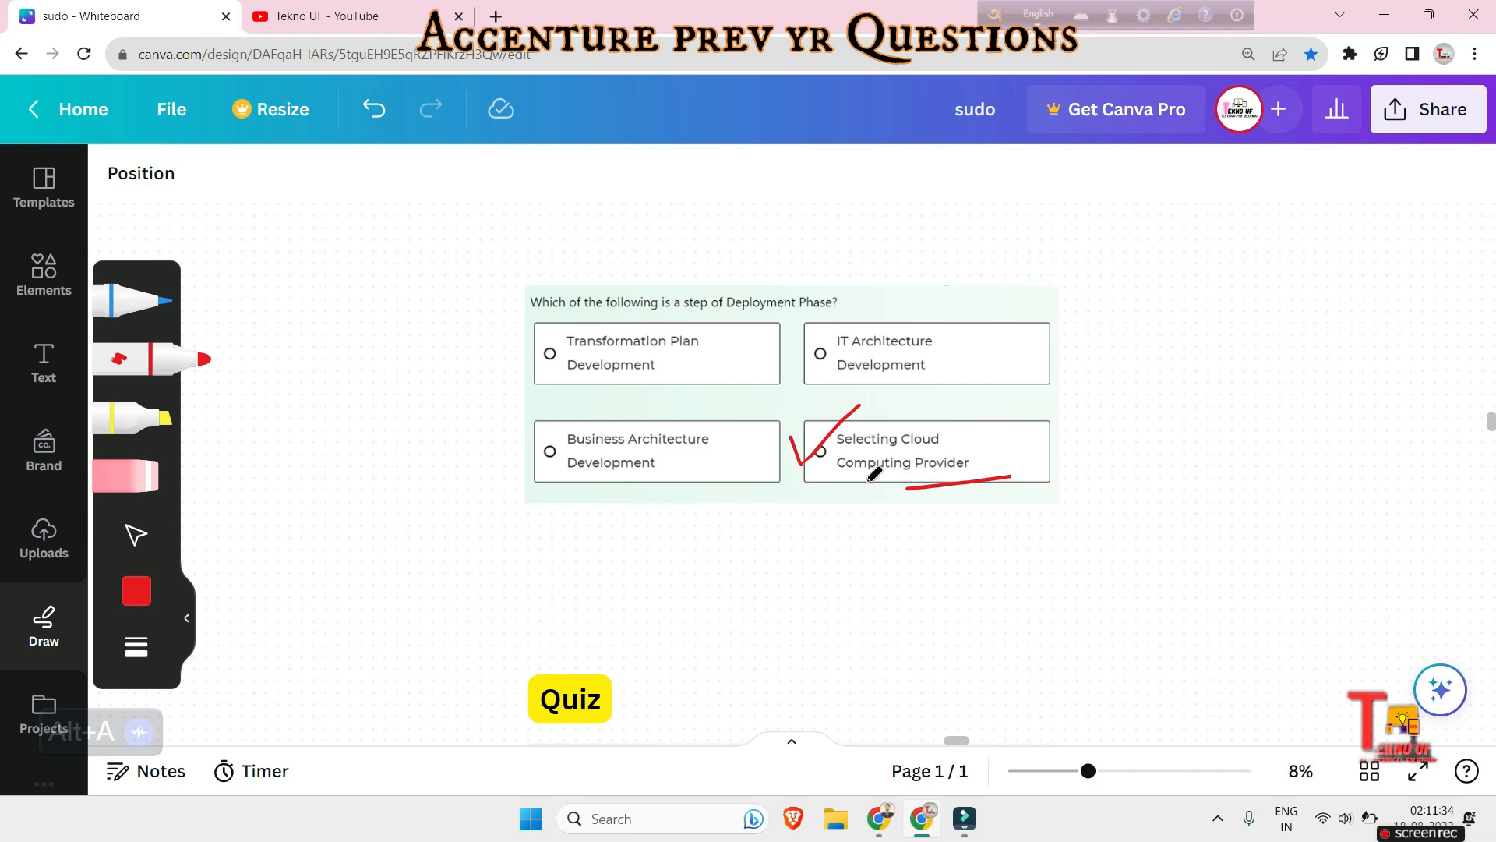
mouse_move(890, 438)
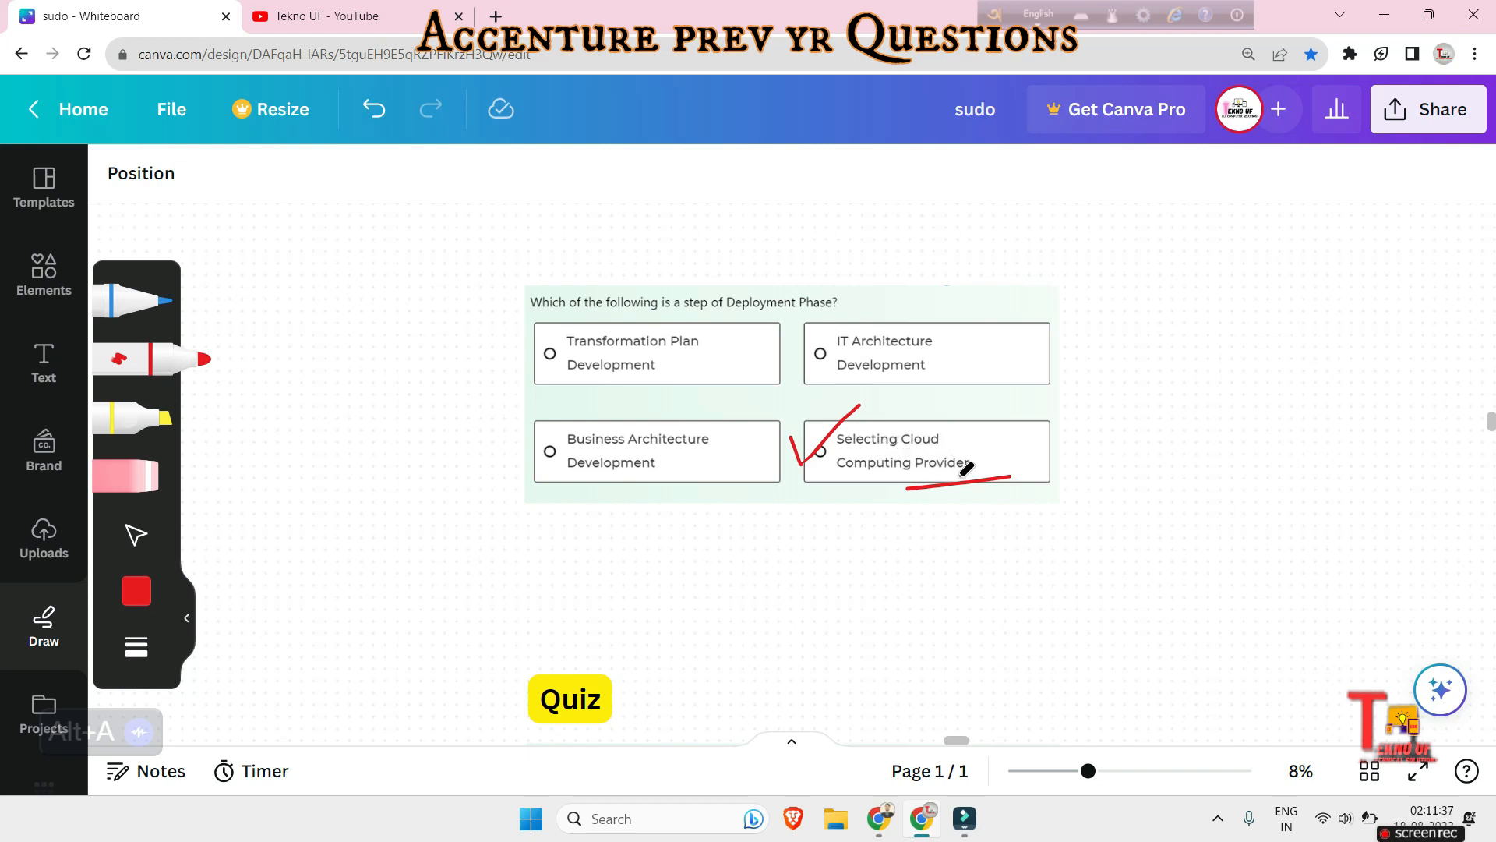
Scroll to the question with Virtualization, SOA, Grid Computing and All of the above.
scroll("down", 3)
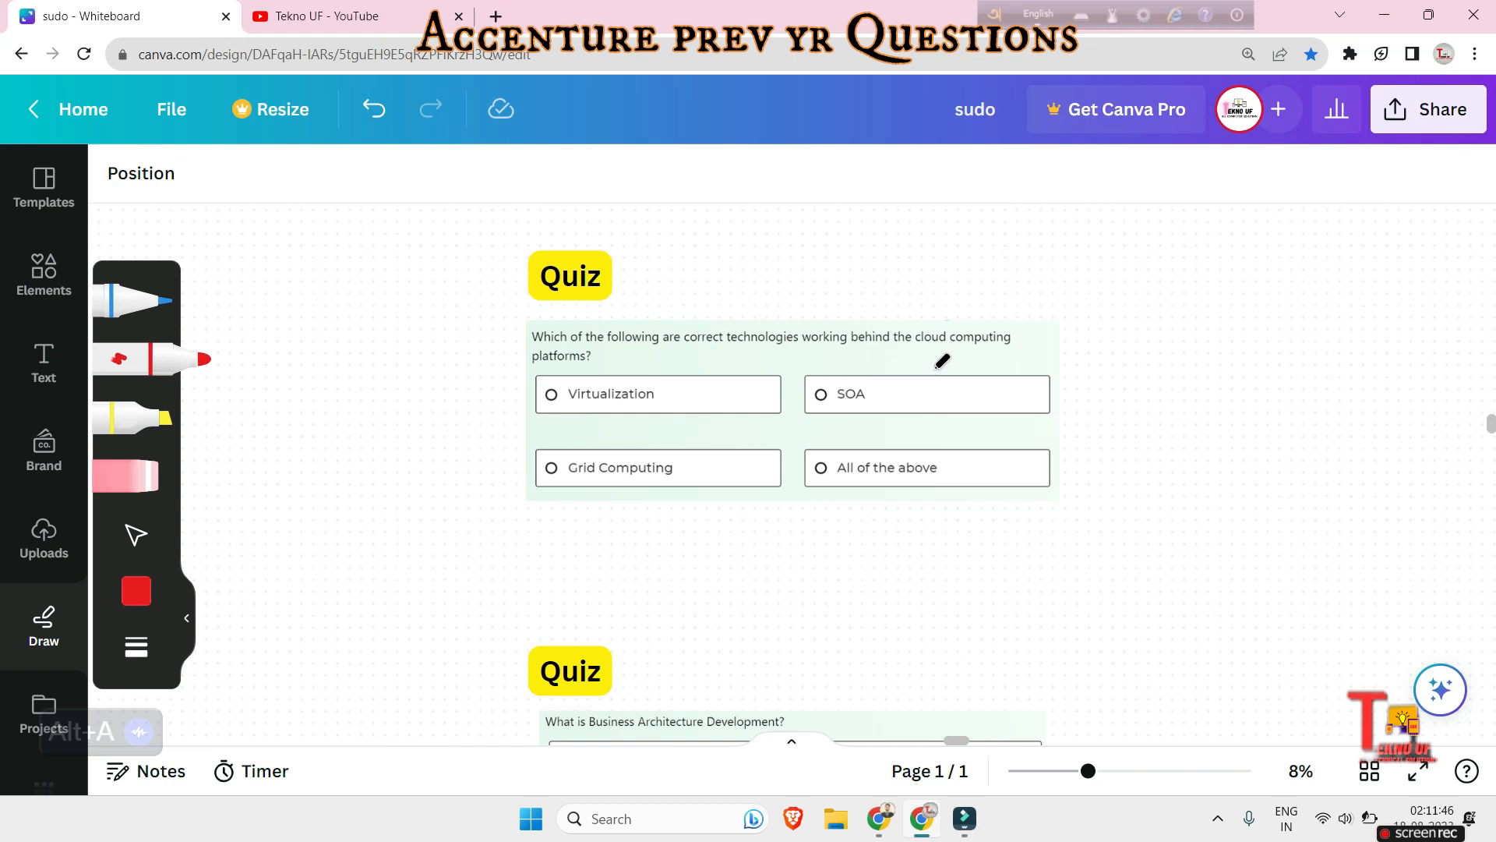
mouse_move(575, 371)
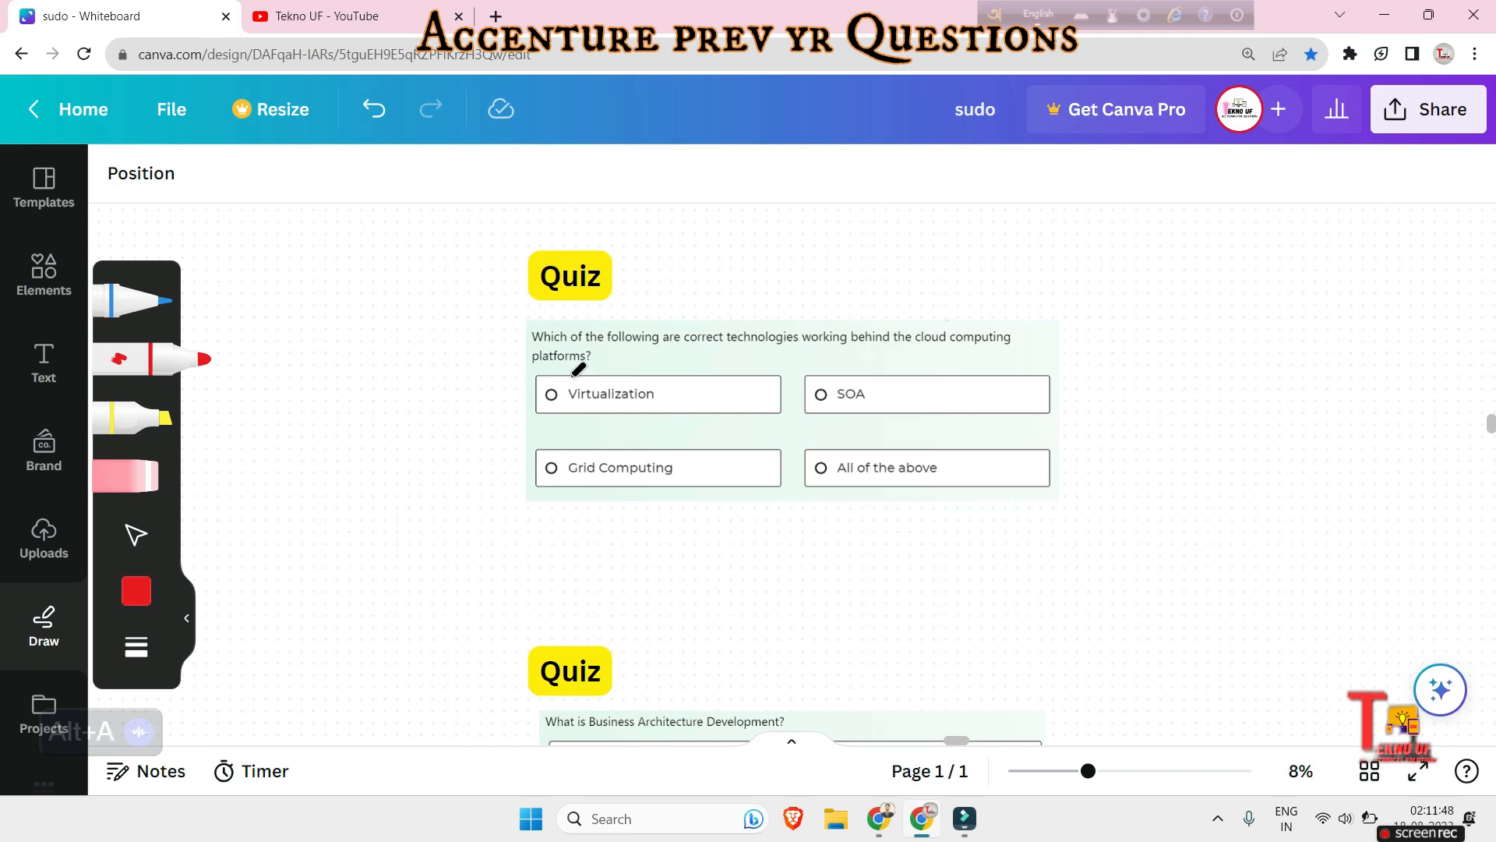
mouse_move(625, 477)
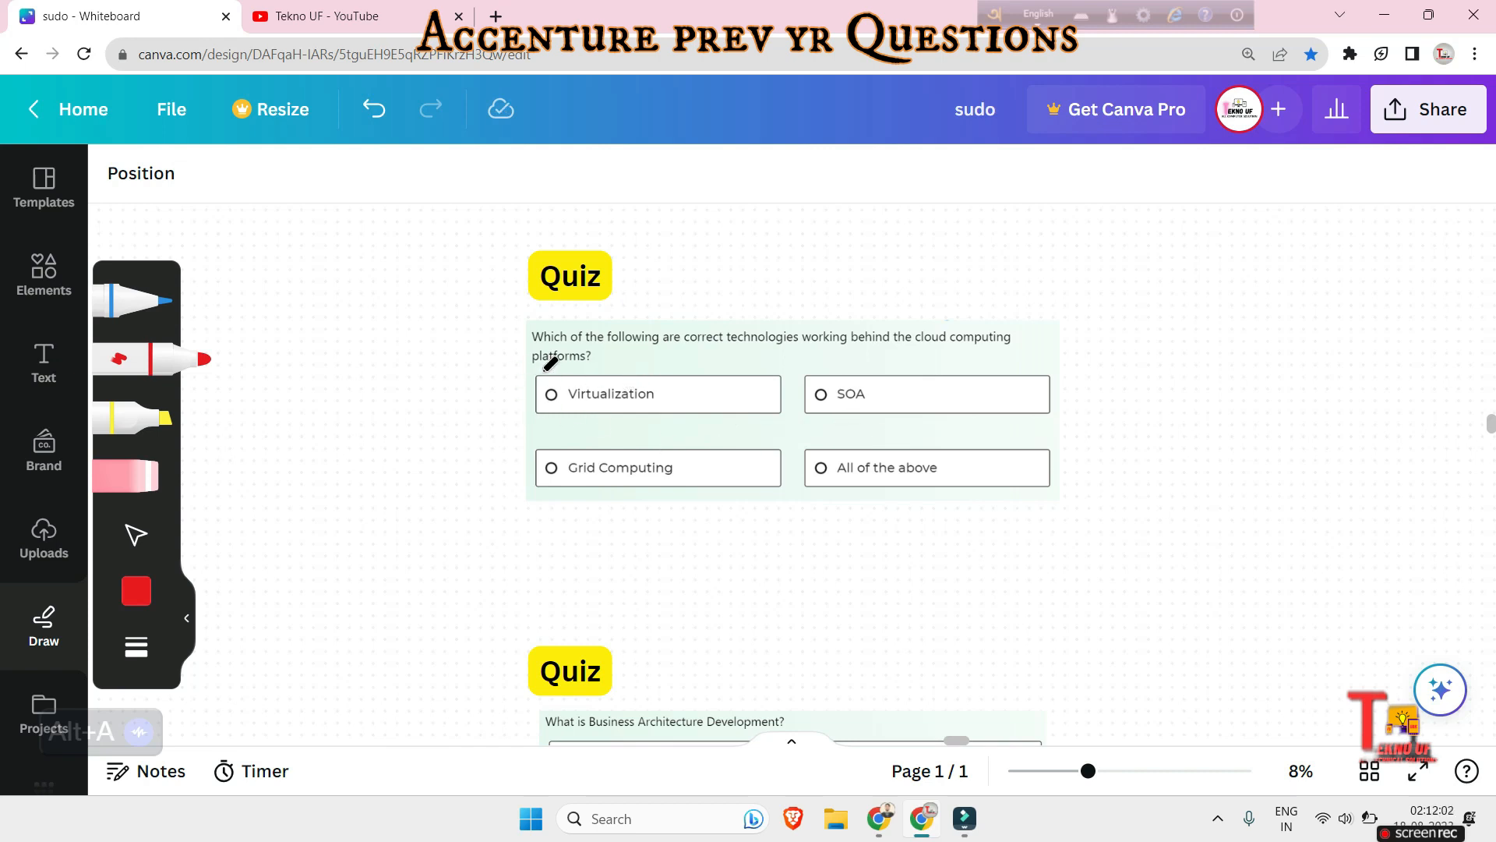
Scroll down to 'What is Business Architecture Development?' and zoom in slightly.
scroll("down", 3)
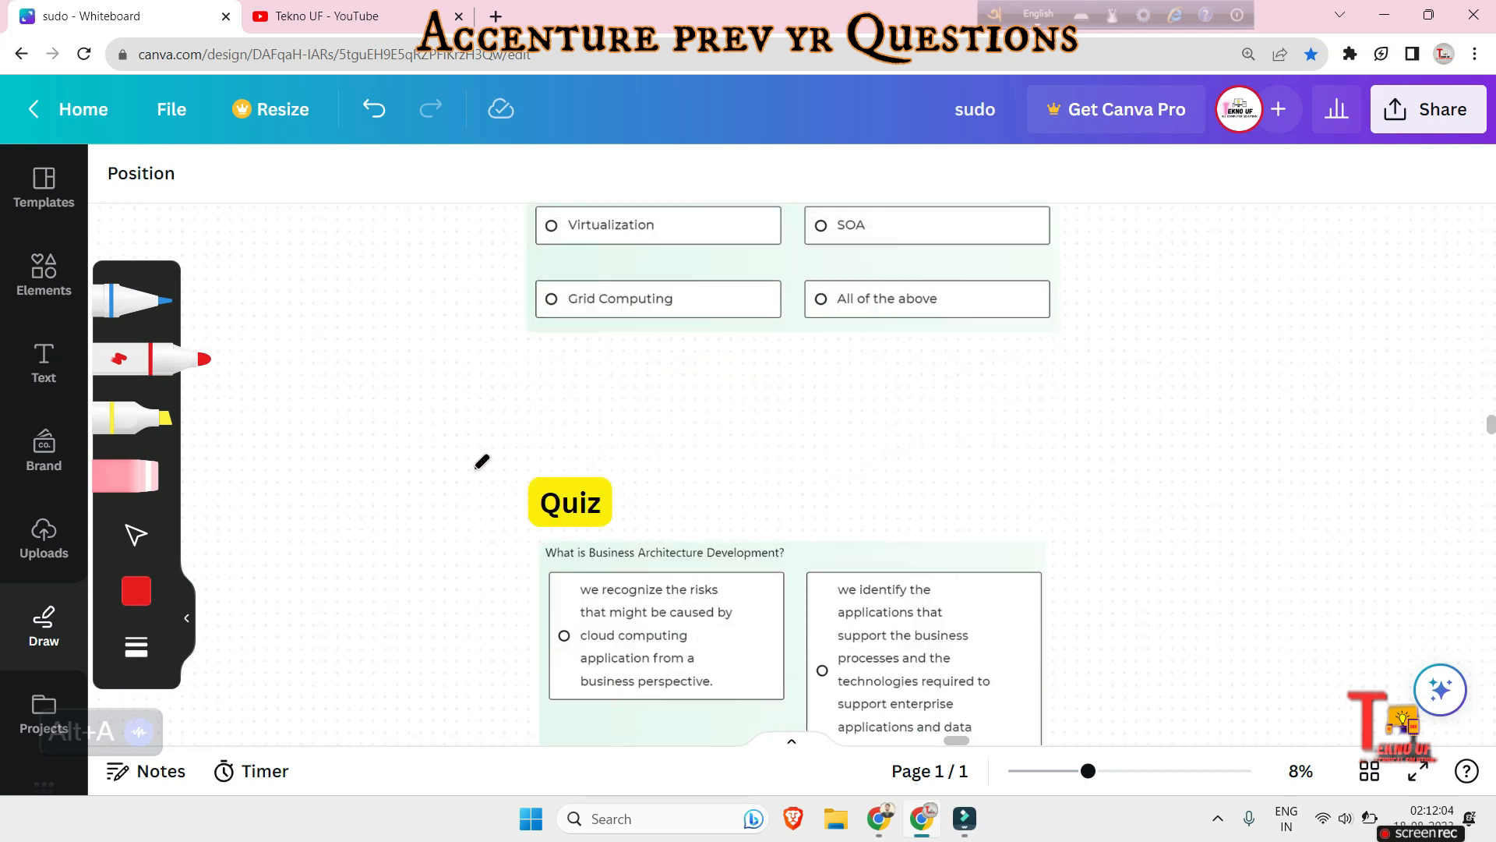
scroll("down", 3)
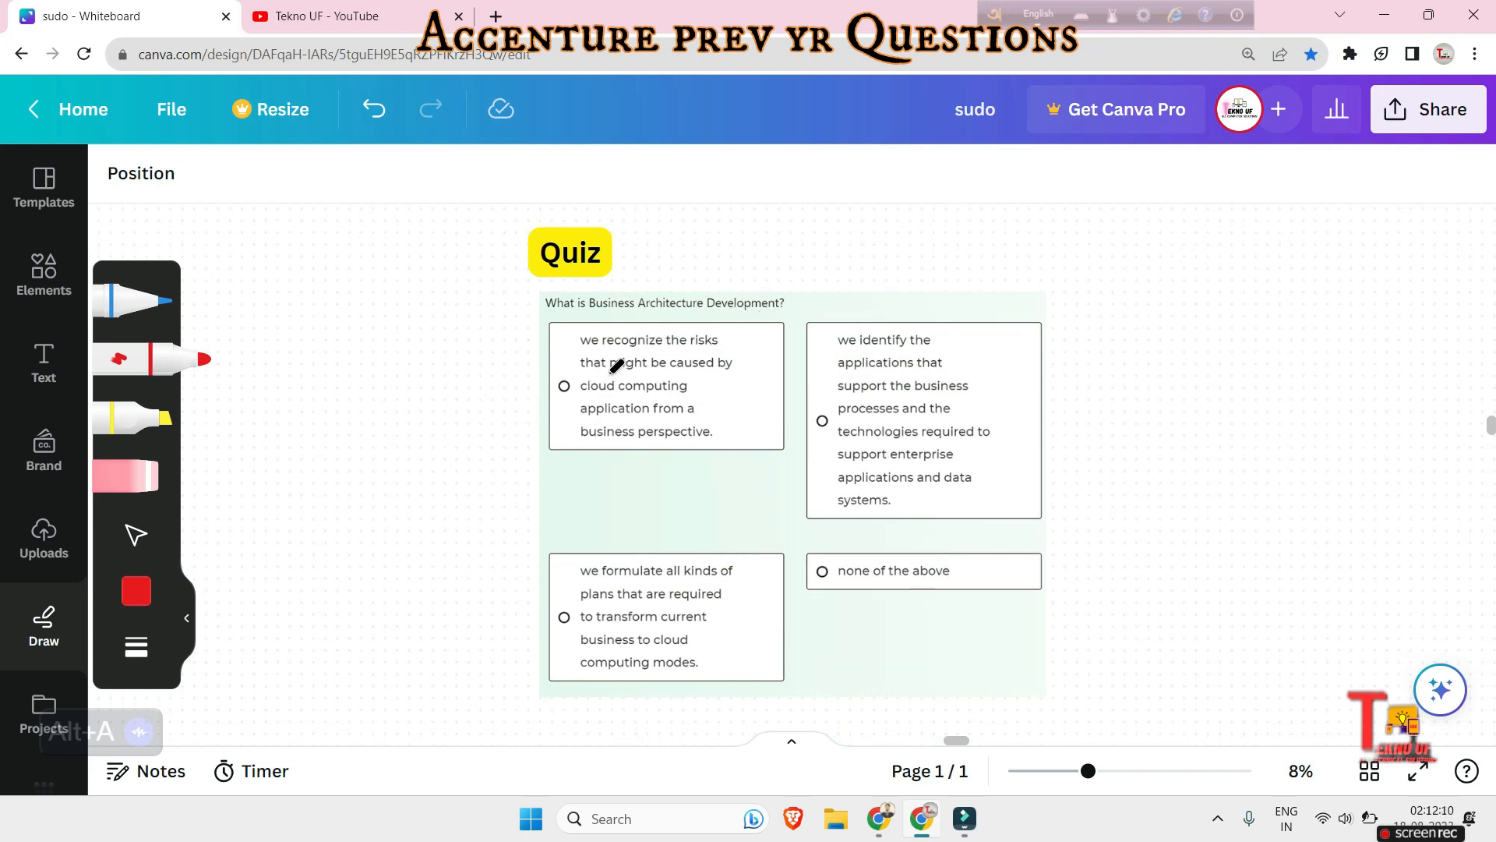
scroll("down", 3)
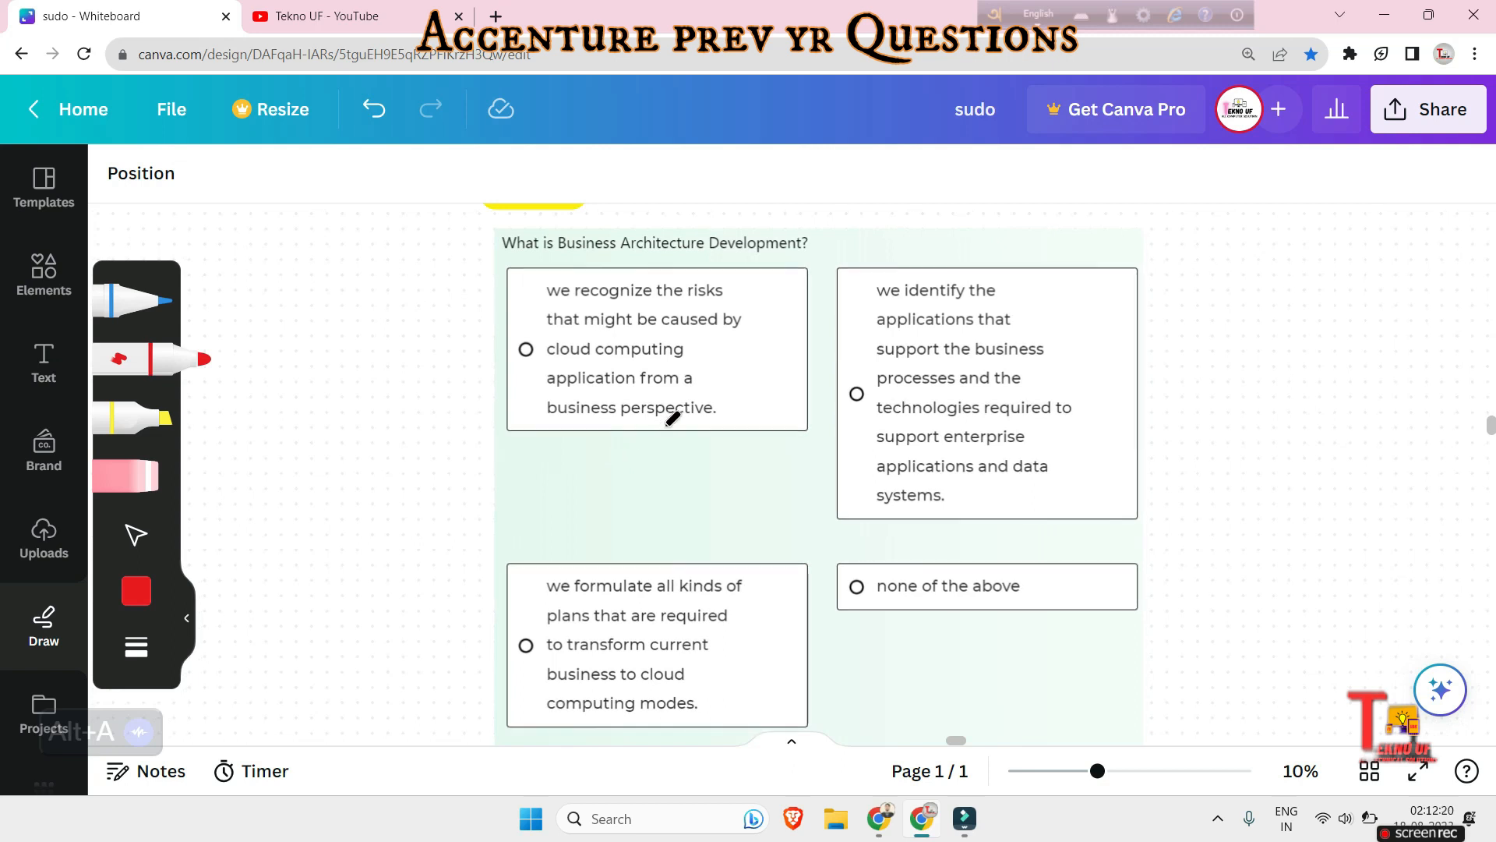
scroll("down", 3)
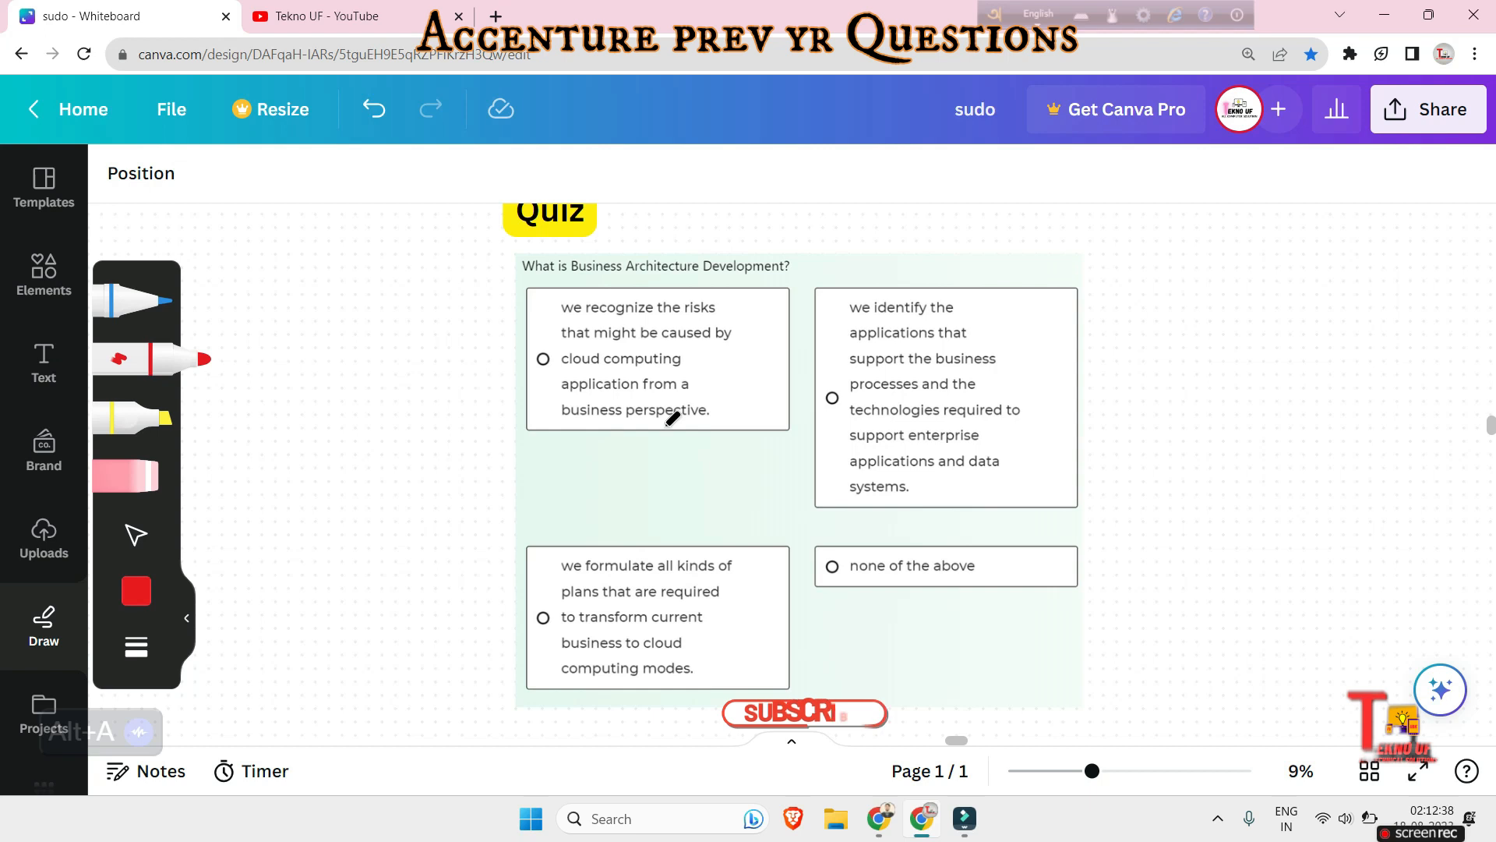
left_click(805, 713)
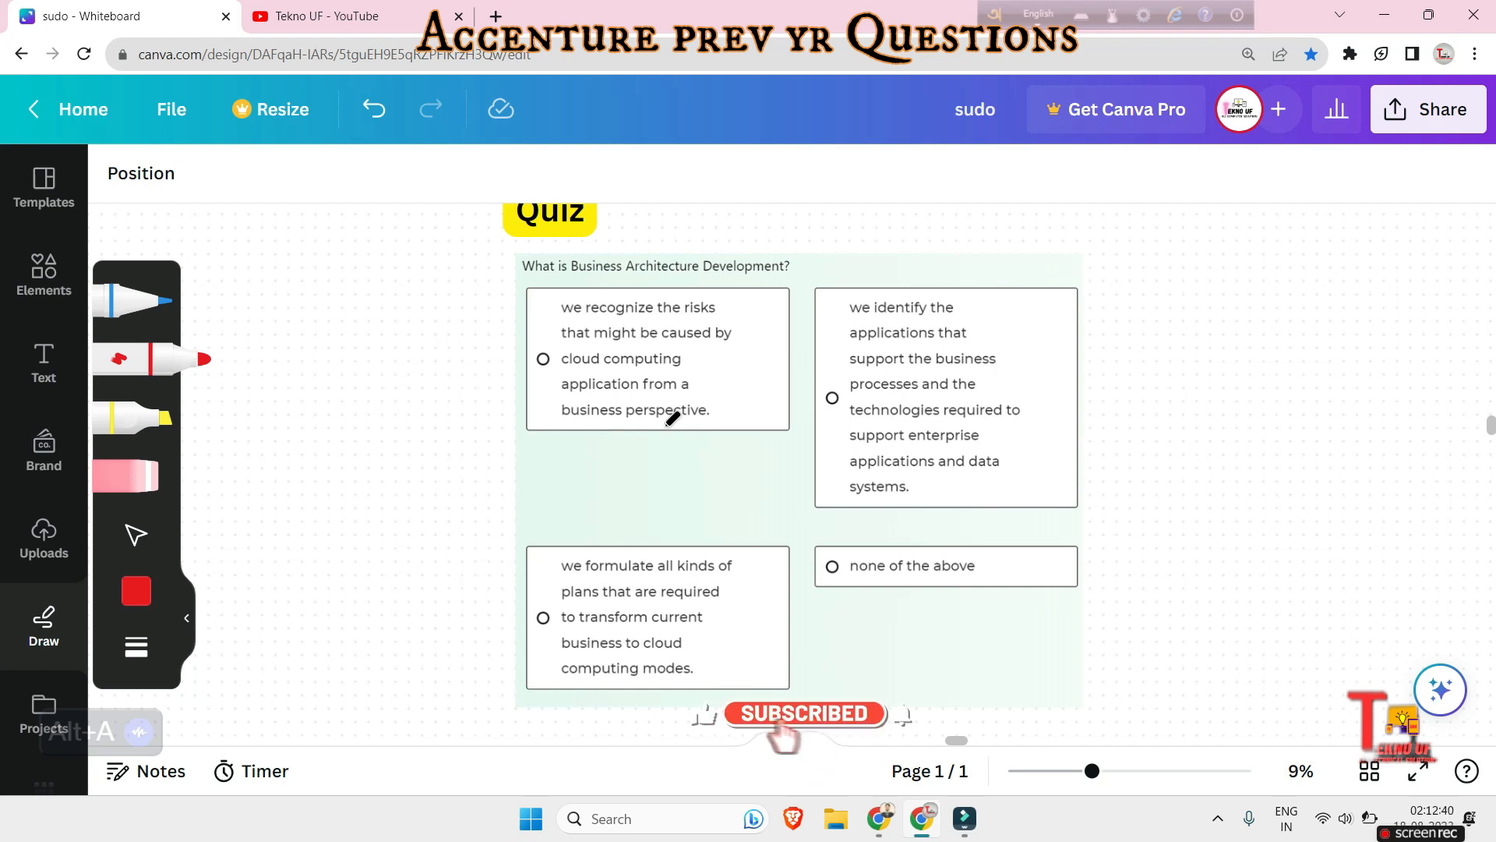